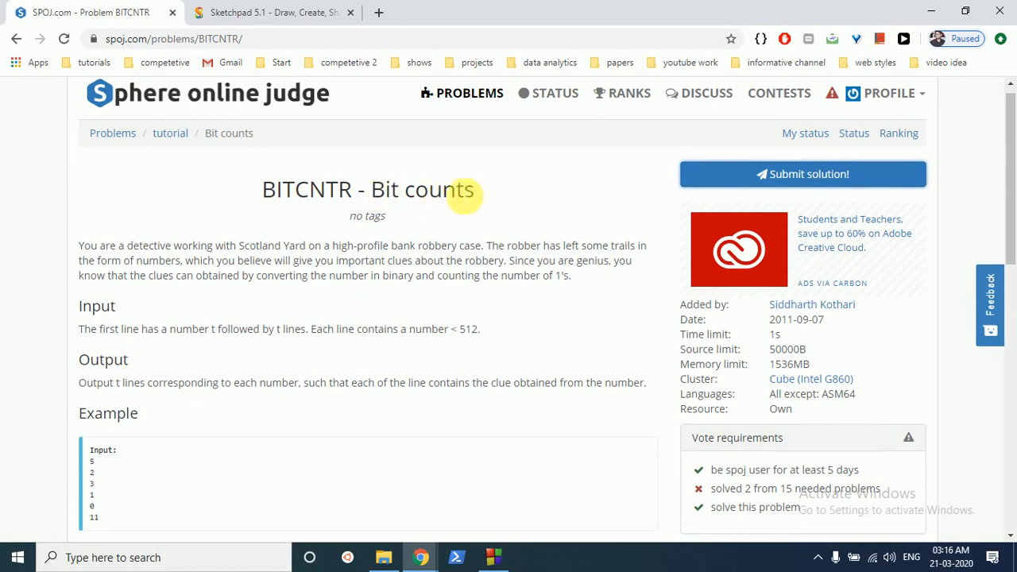
pyautogui.moveTo(353, 253)
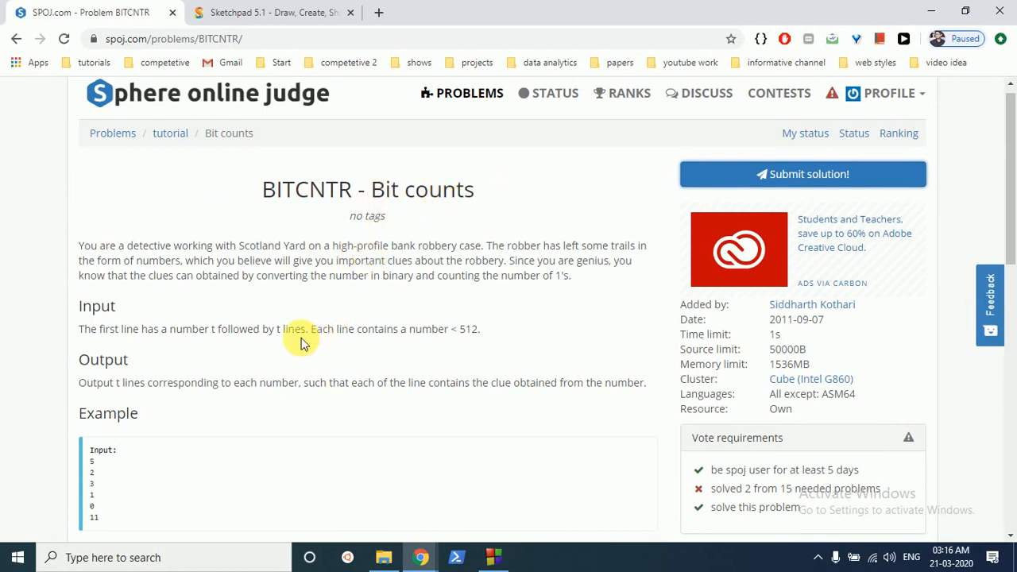
# On a blank sketch page, hand-write 101 with 100 beneath it in red pencil.
pyautogui.scroll(-3)
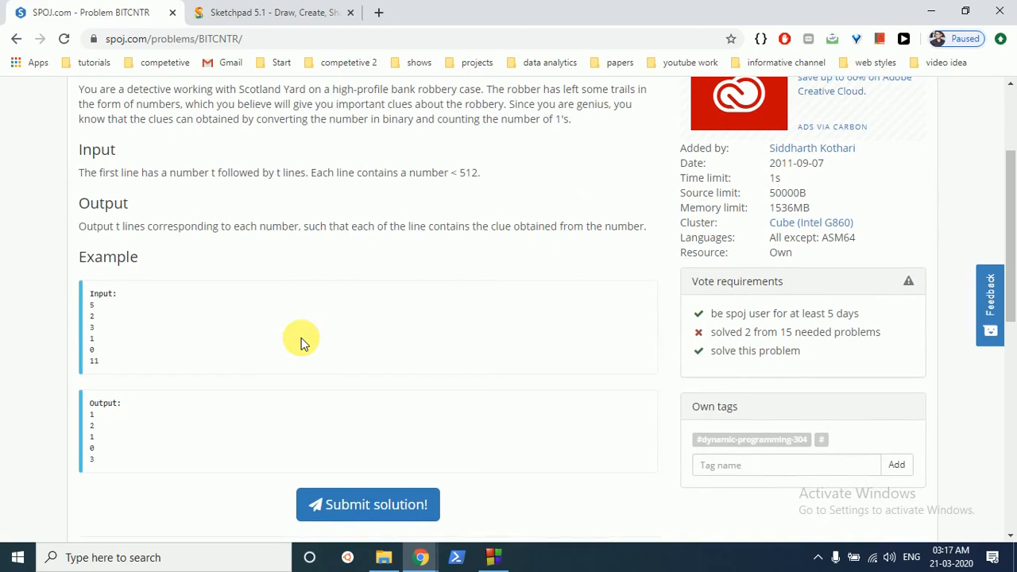
pyautogui.moveTo(183, 345)
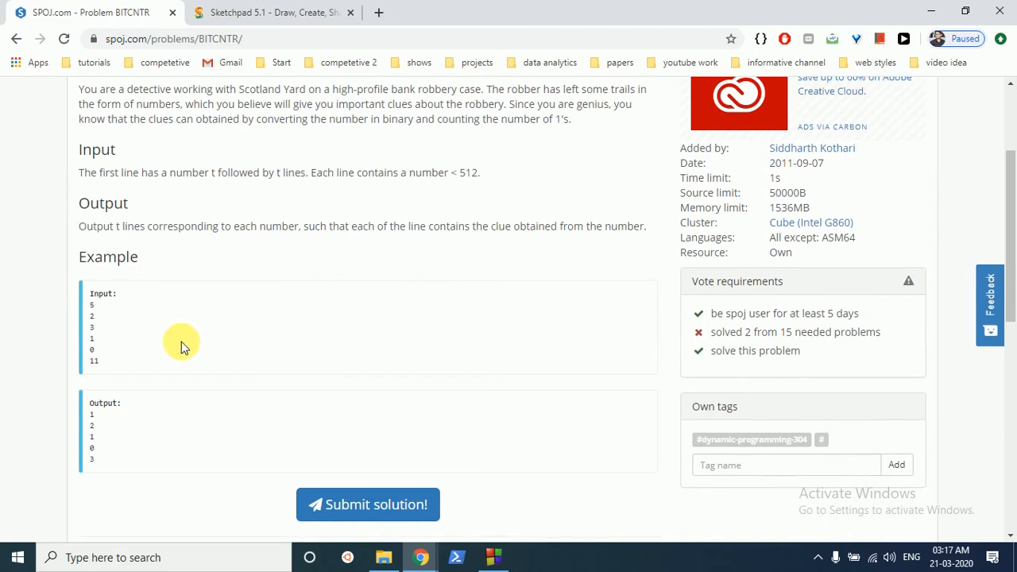
pyautogui.moveTo(100, 310)
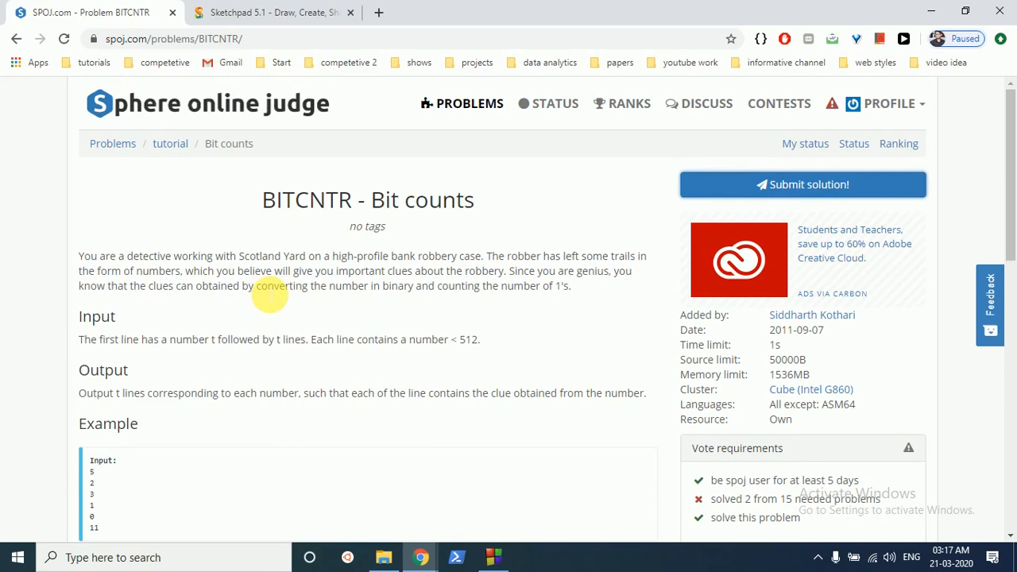
pyautogui.click(275, 12)
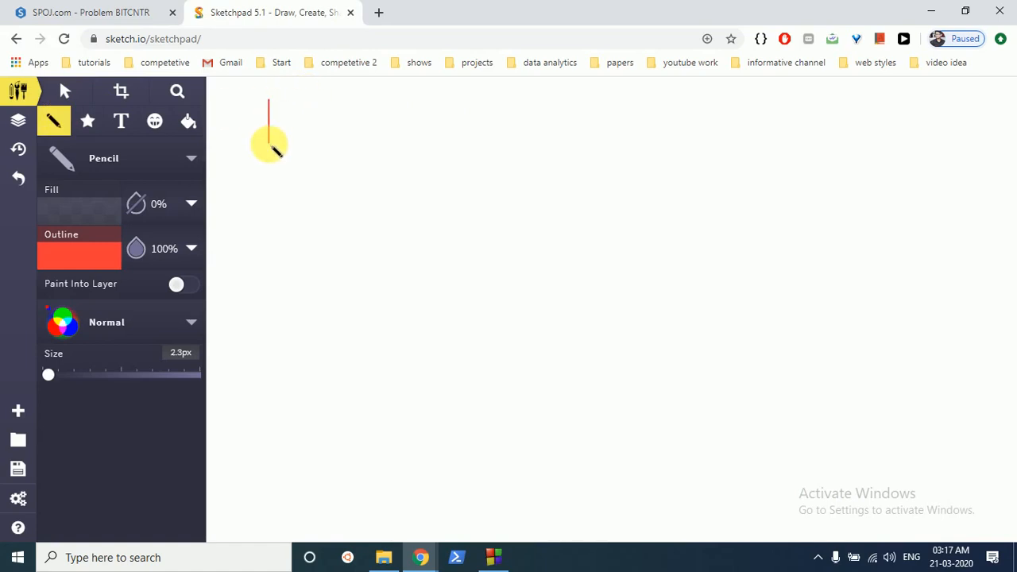
pyautogui.moveTo(270, 143); pyautogui.dragTo(326, 131)
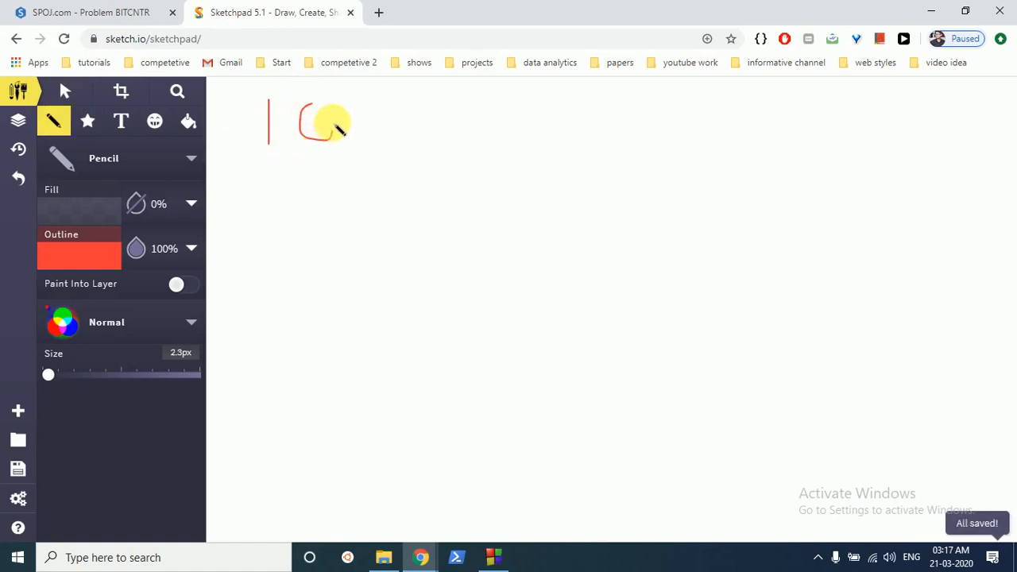
pyautogui.moveTo(334, 119); pyautogui.dragTo(357, 147)
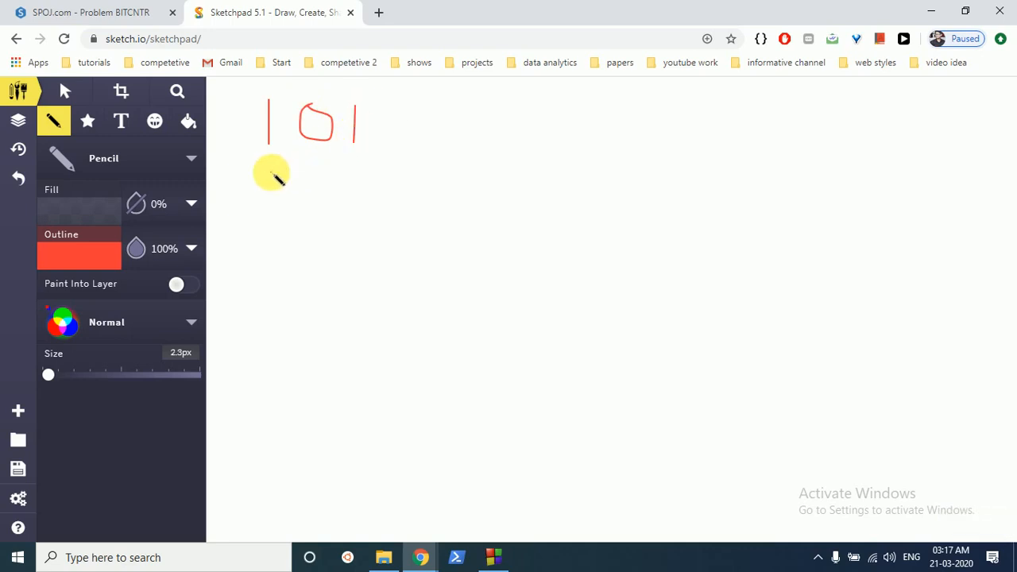
pyautogui.moveTo(270, 167); pyautogui.dragTo(270, 203)
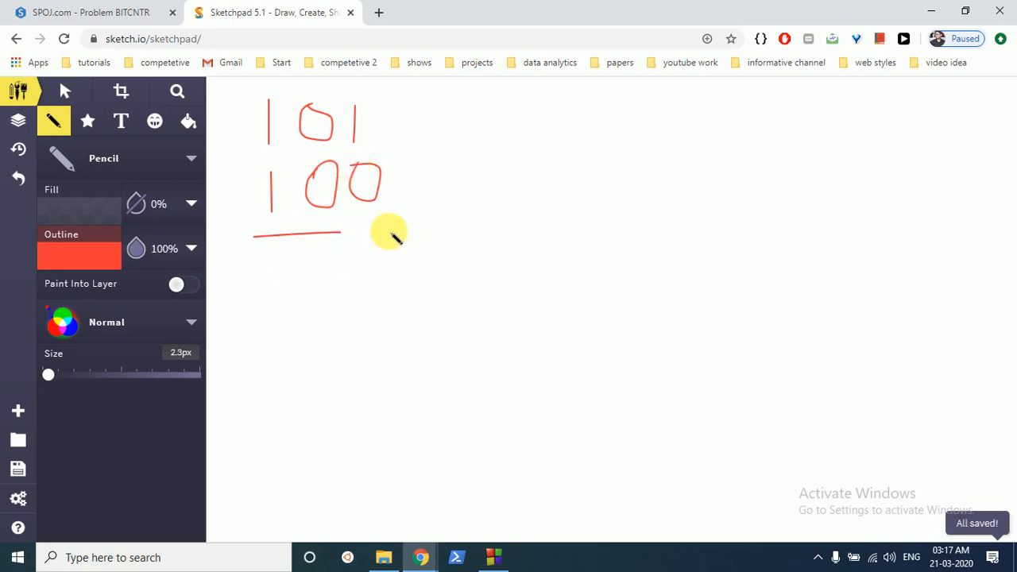
# Underline the rows, write result 100, then 011 and 000 below.
pyautogui.moveTo(325, 235); pyautogui.dragTo(406, 238)
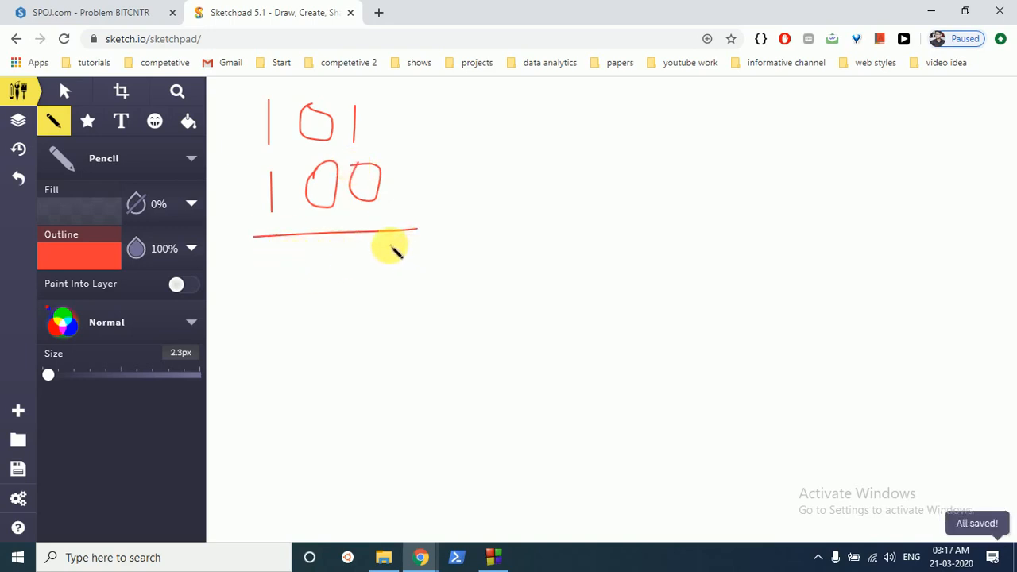
pyautogui.moveTo(278, 255)
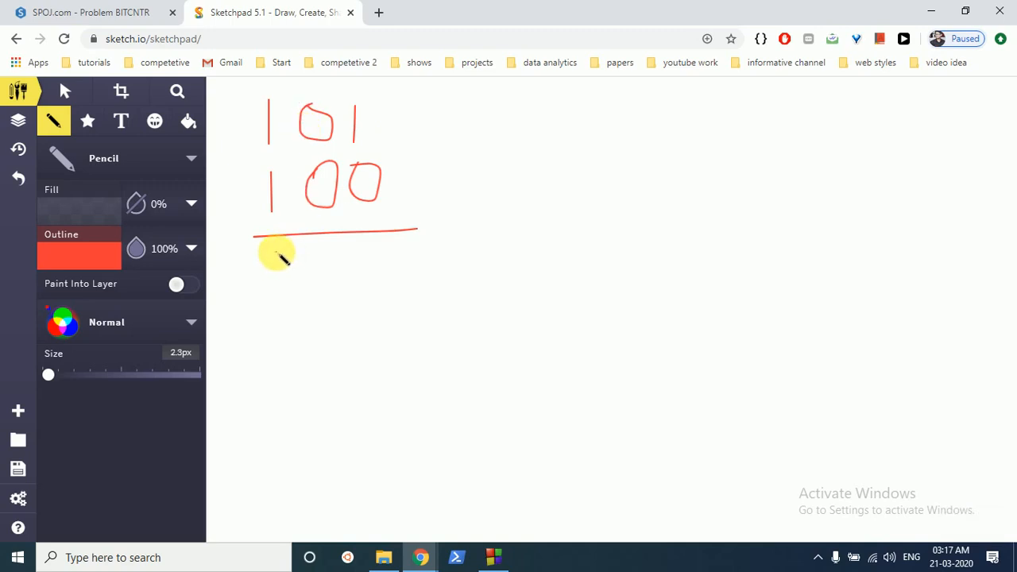
pyautogui.moveTo(277, 250); pyautogui.dragTo(276, 286)
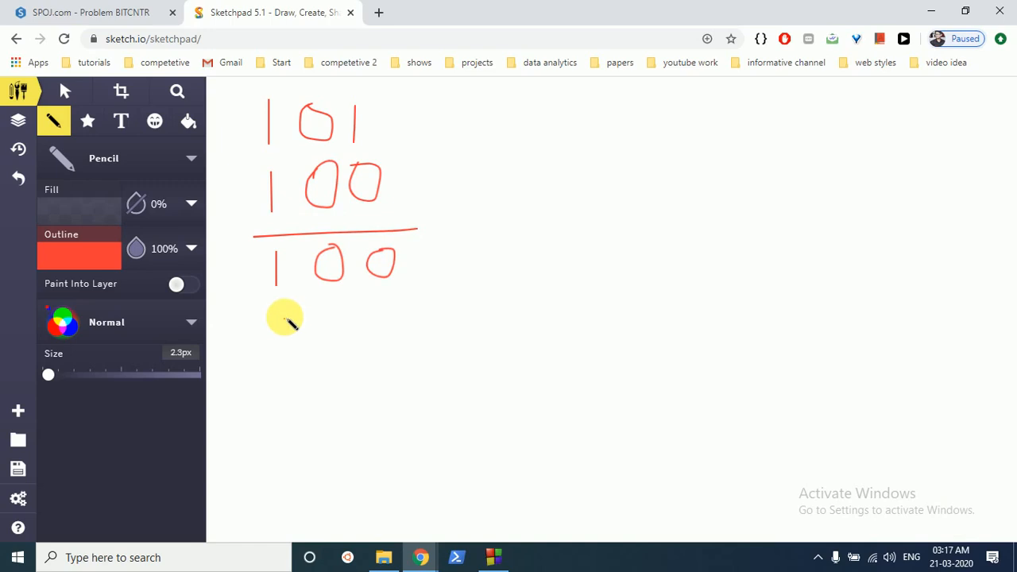
pyautogui.moveTo(278, 326); pyautogui.dragTo(306, 318)
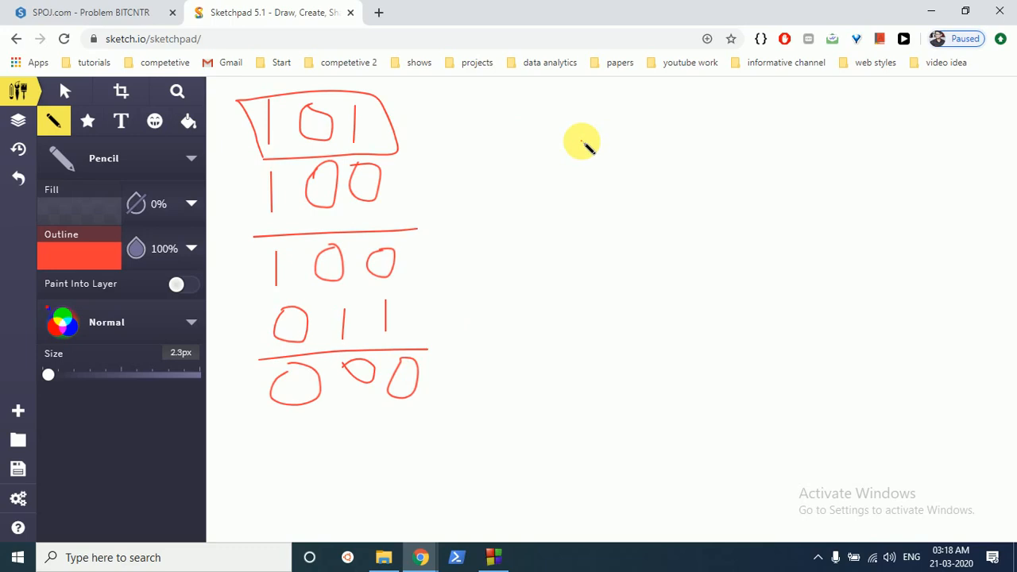
pyautogui.moveTo(361, 104)
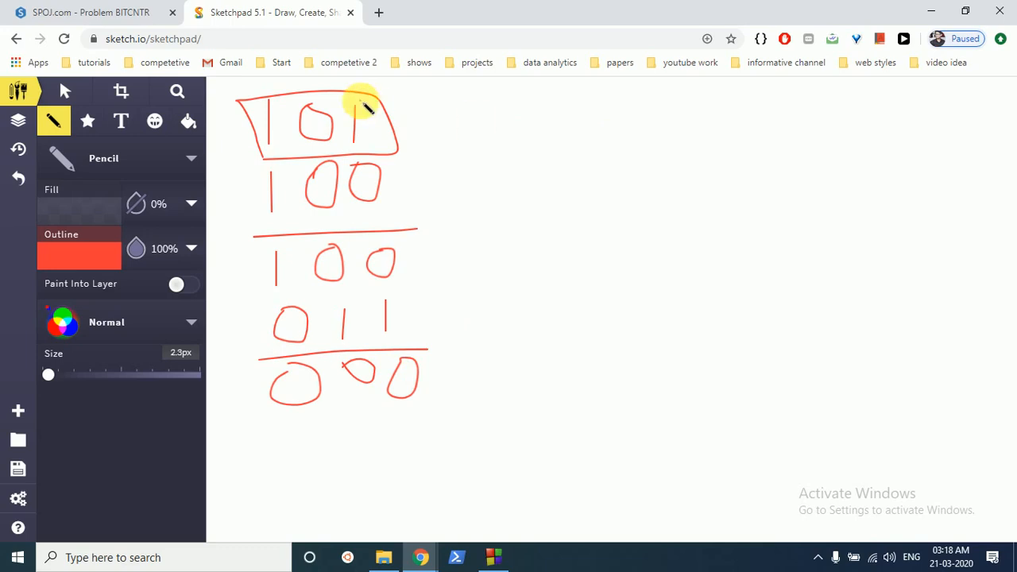
pyautogui.moveTo(91, 12)
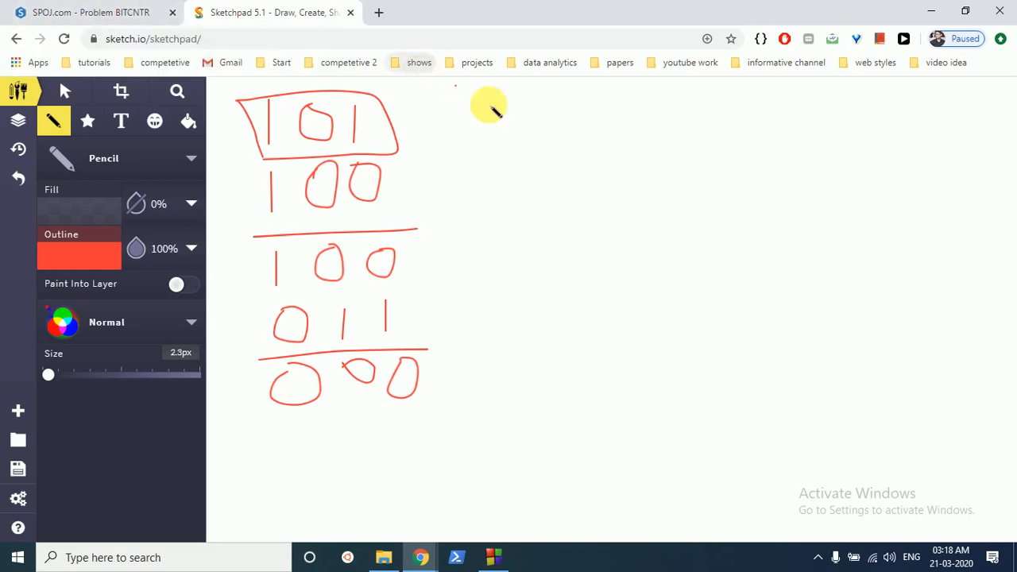
pyautogui.moveTo(497, 103)
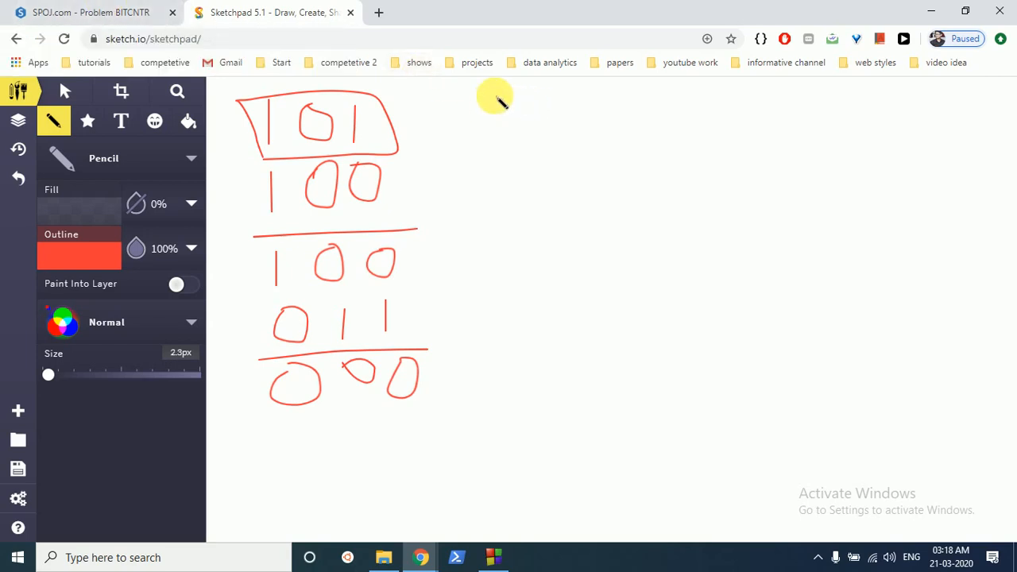
# To the right, write 1100 and 1011 with the result 1000.
pyautogui.moveTo(494, 95); pyautogui.dragTo(494, 126)
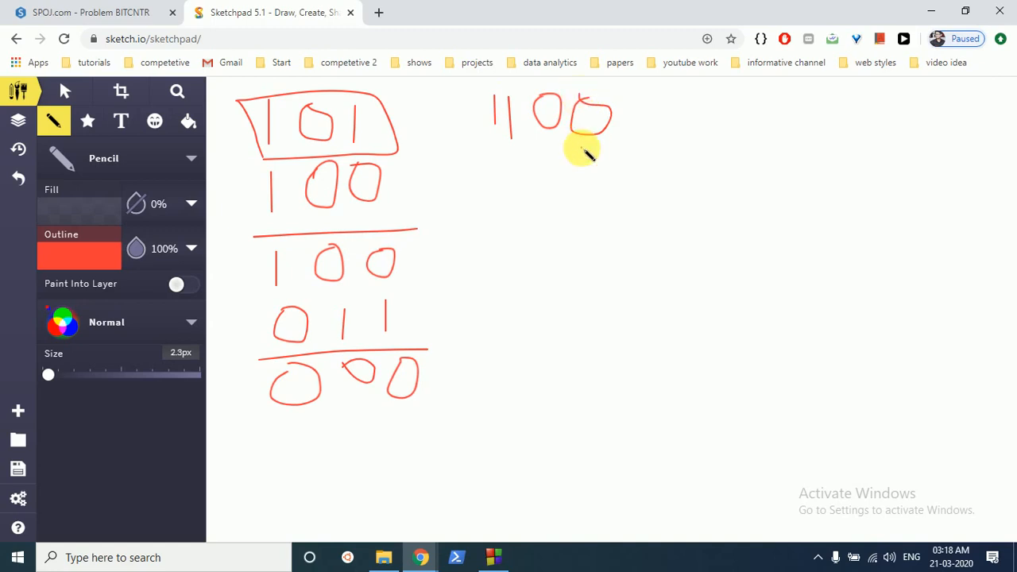
pyautogui.moveTo(500, 167)
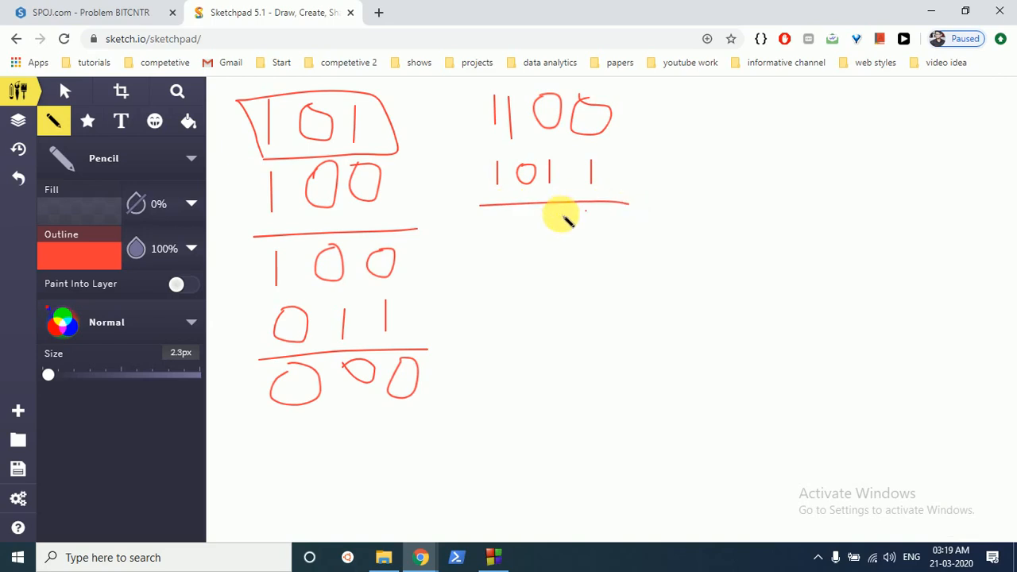
pyautogui.moveTo(489, 210); pyautogui.dragTo(489, 243)
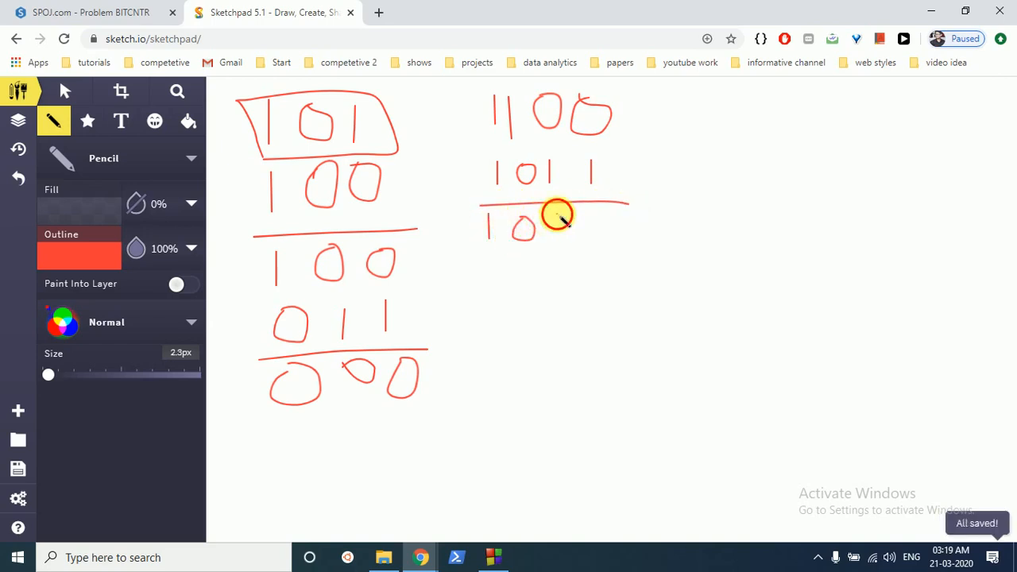
pyautogui.moveTo(541, 226); pyautogui.dragTo(572, 227)
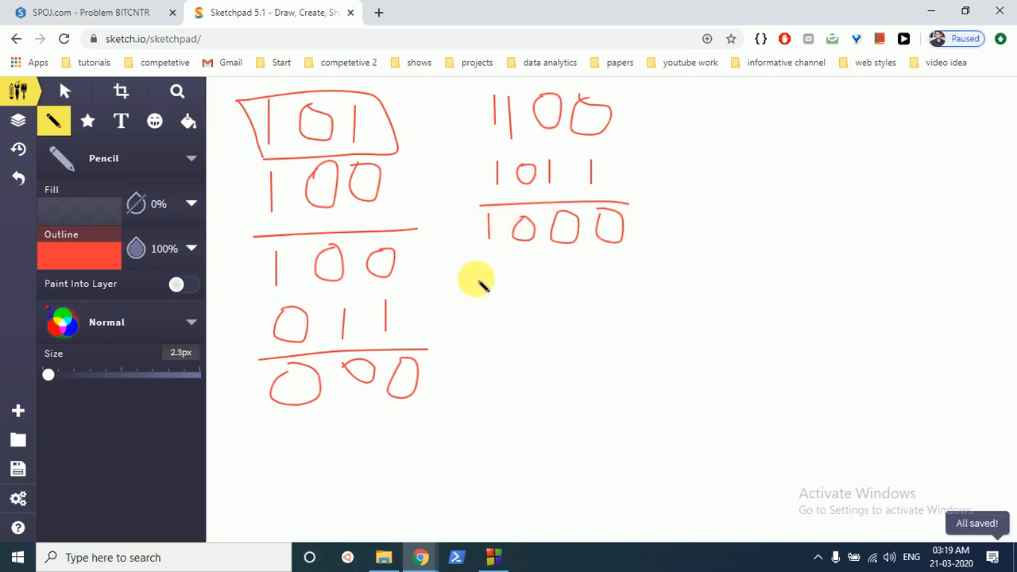
pyautogui.moveTo(489, 271)
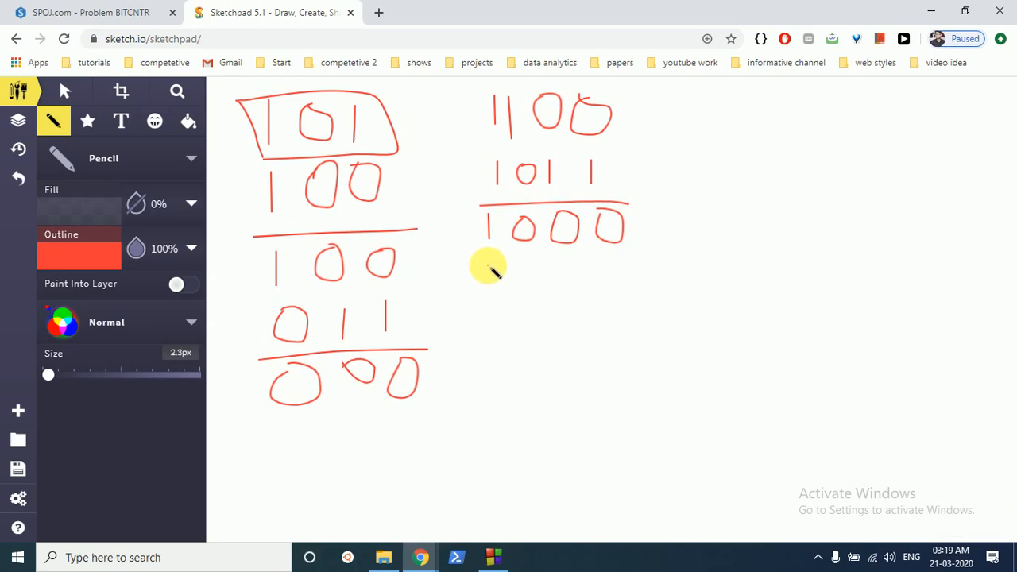
# Write 0111 under 1000, underline it, draw a cross, and link it to the left 000.
pyautogui.moveTo(497, 271); pyautogui.dragTo(533, 266)
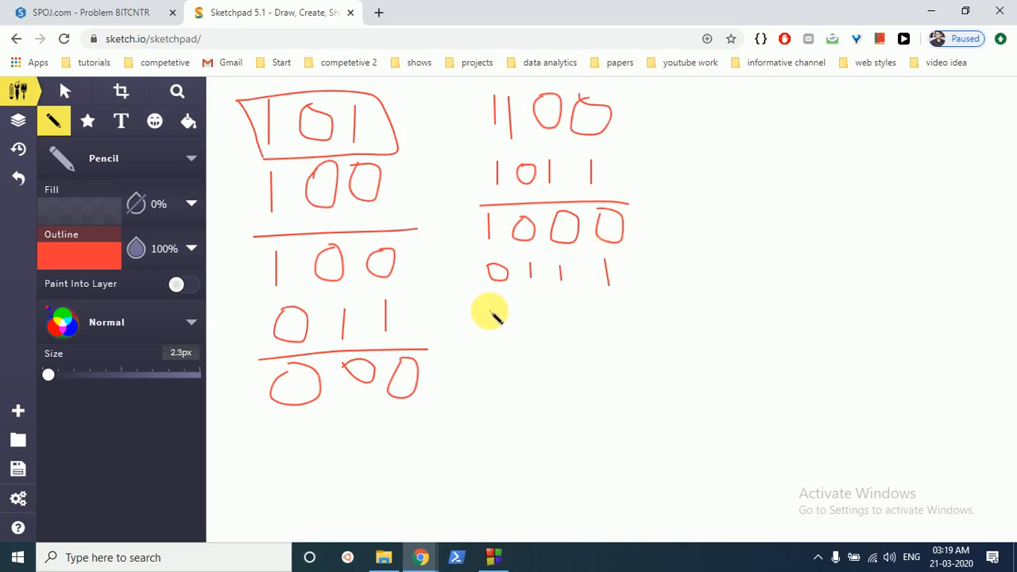
pyautogui.moveTo(489, 310); pyautogui.dragTo(691, 283)
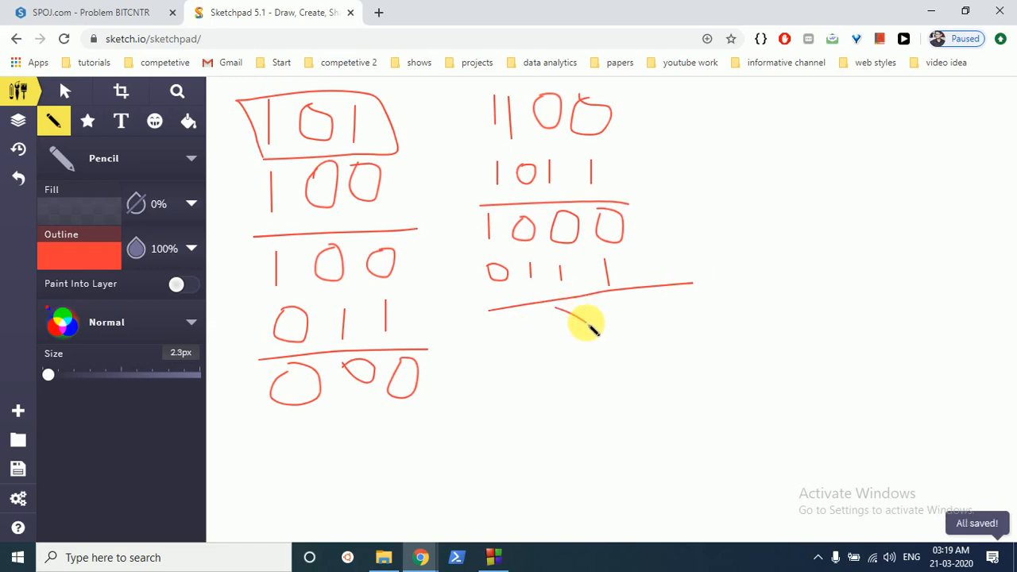
pyautogui.moveTo(580, 322); pyautogui.dragTo(569, 318)
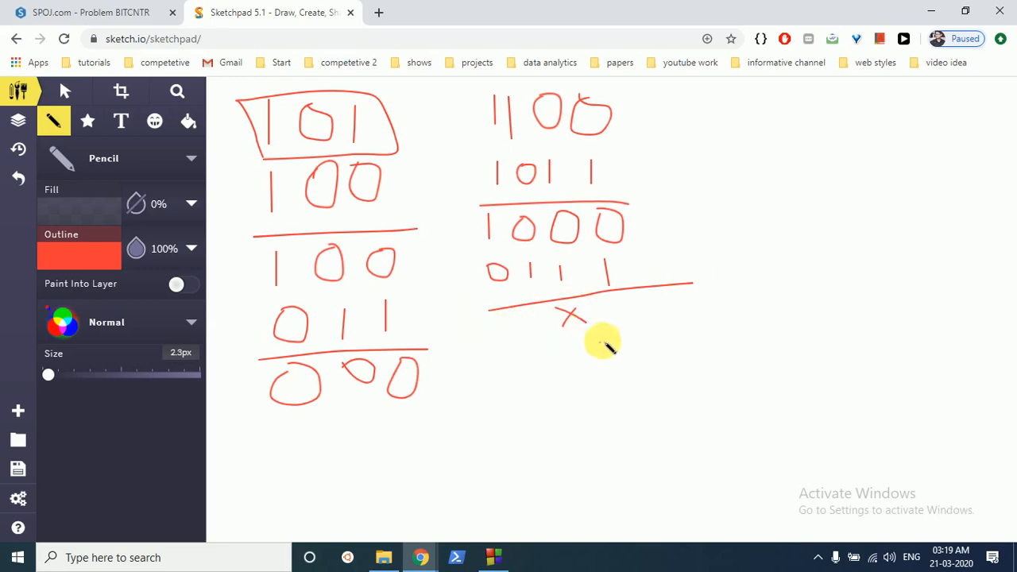
pyautogui.moveTo(429, 378); pyautogui.dragTo(517, 334)
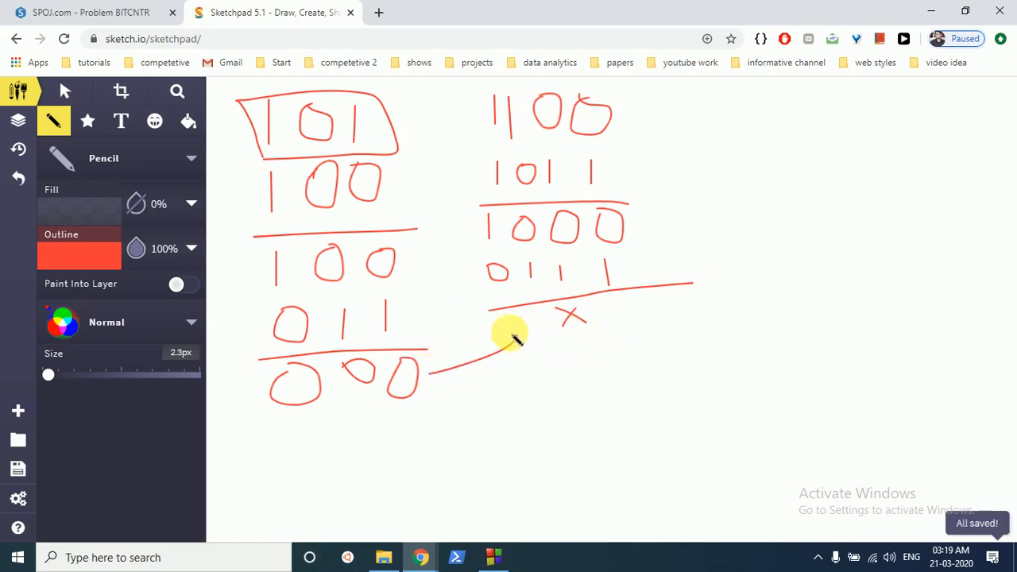
pyautogui.moveTo(441, 373); pyautogui.dragTo(516, 346)
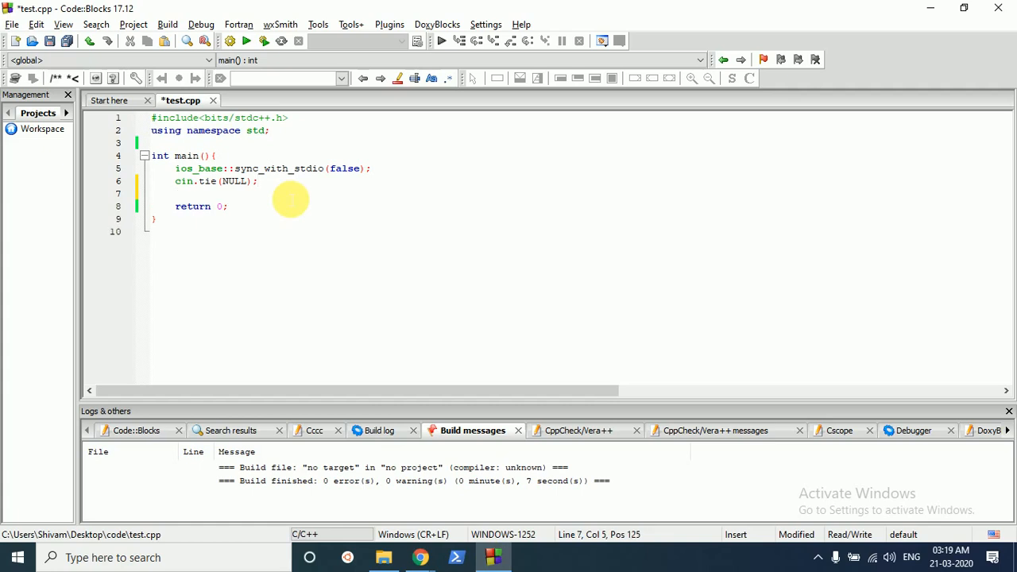
# Read t, then open a while(t--) loop that declares and reads n.
pyautogui.write('int')
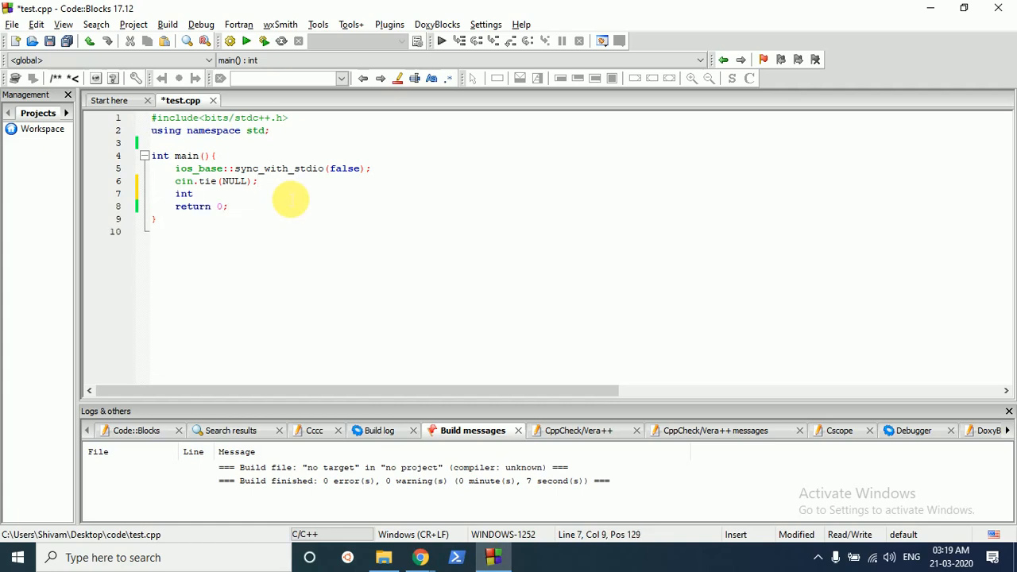
pyautogui.write('ti')
pyautogui.write('cin')
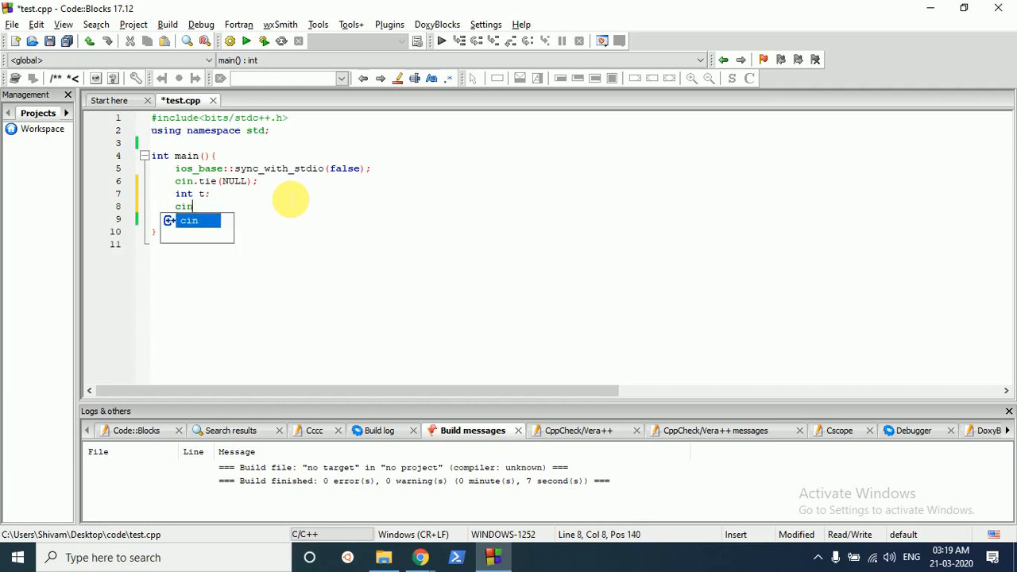
pyautogui.write('>>t;')
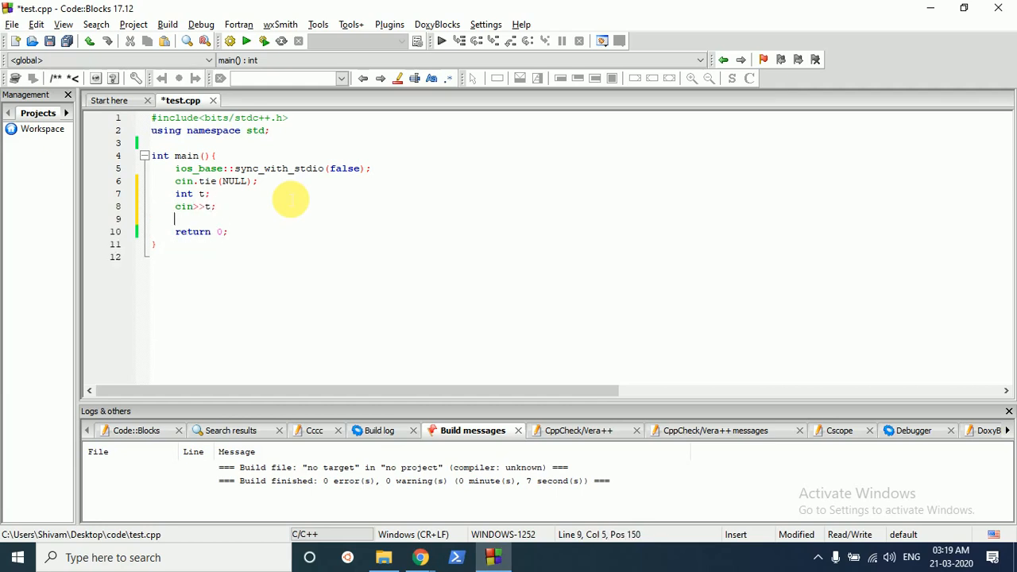
pyautogui.write('wh')
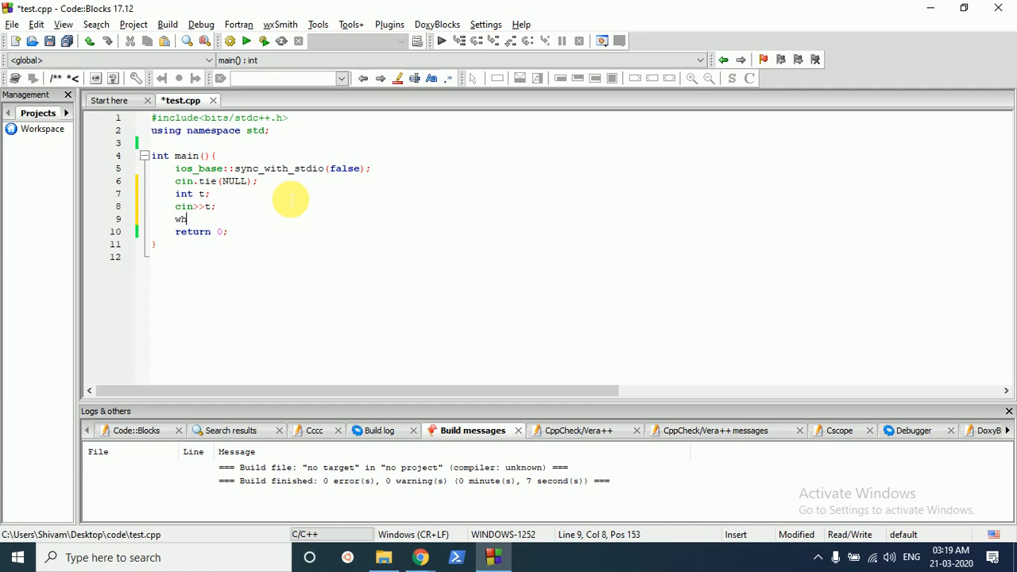
pyautogui.write('ile(t)')
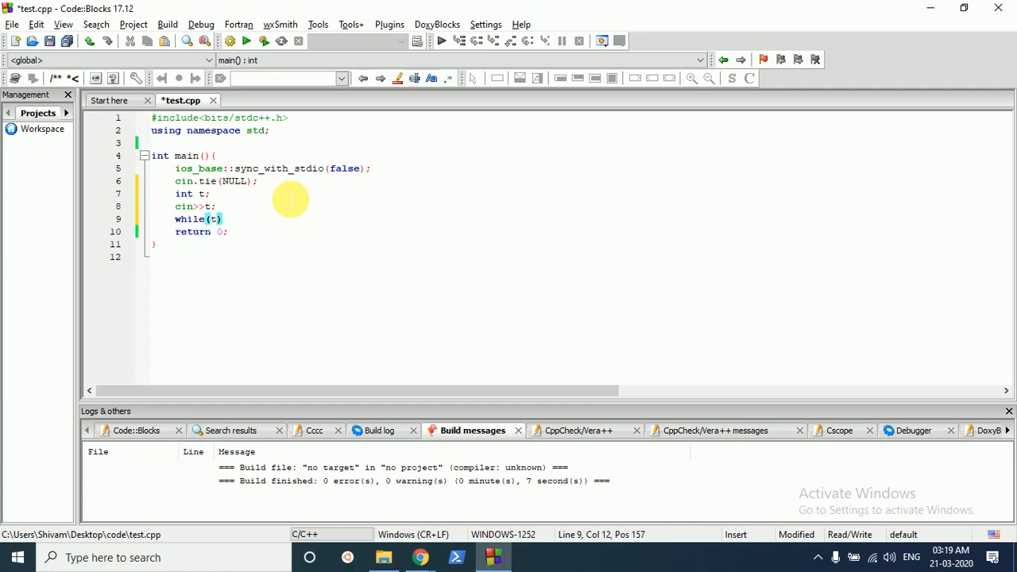
pyautogui.write('--){')
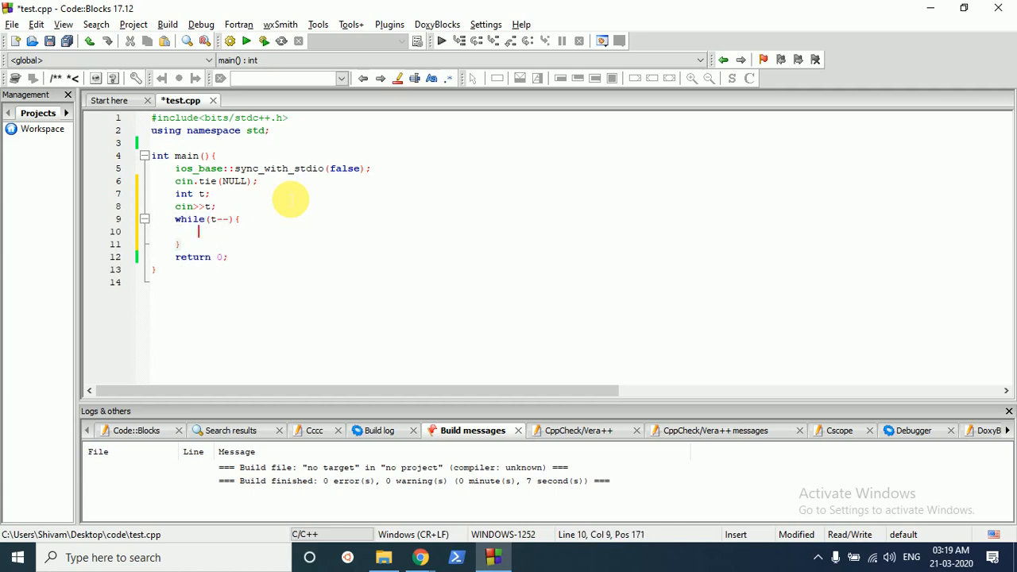
pyautogui.write('int n;')
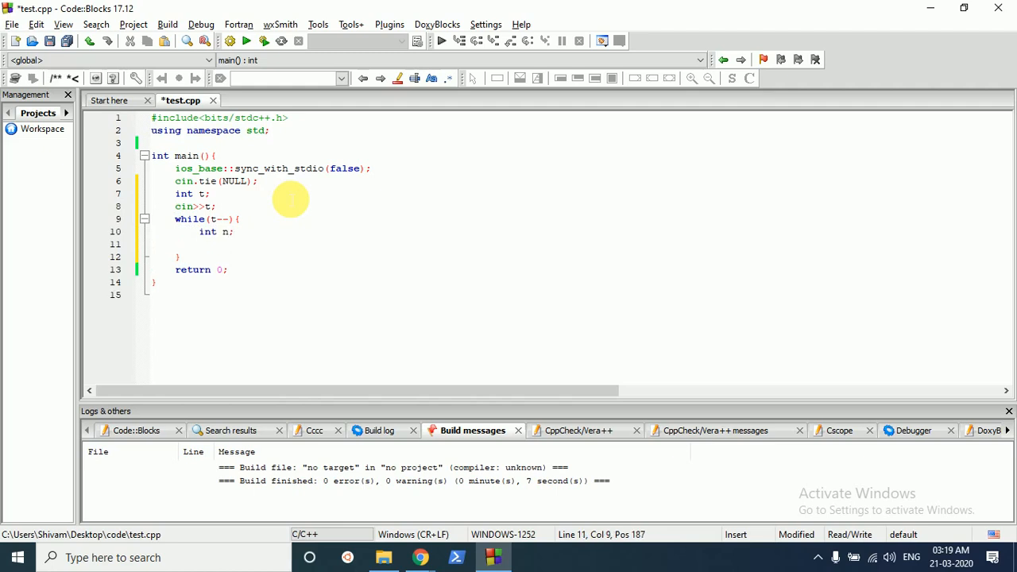
pyautogui.write('cin>>n;')
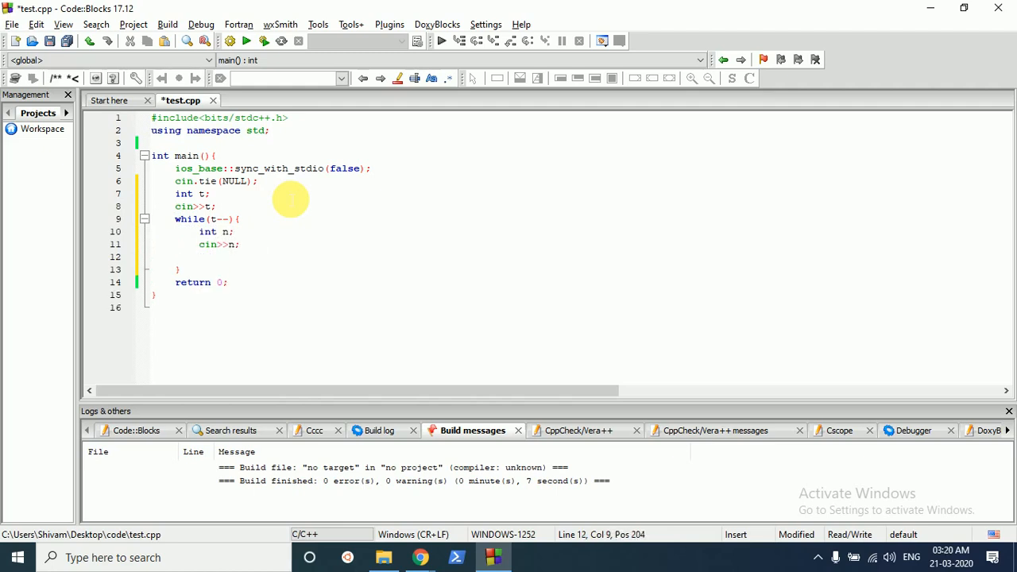
# Add the while(n) loop with n=n&(n-1) and val++, then print val with "\n".
pyautogui.write('w')
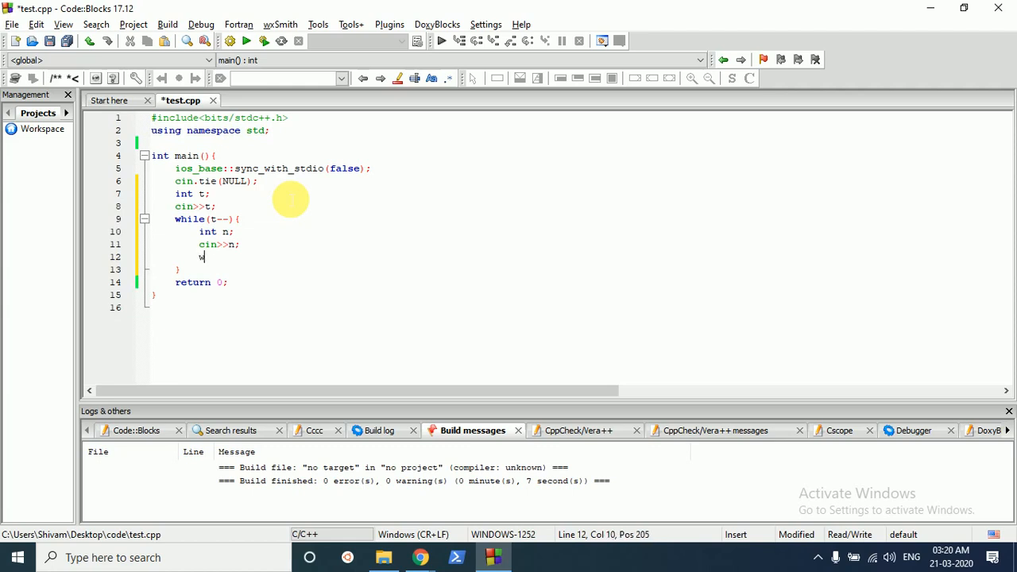
pyautogui.write('hile()')
pyautogui.write('int')
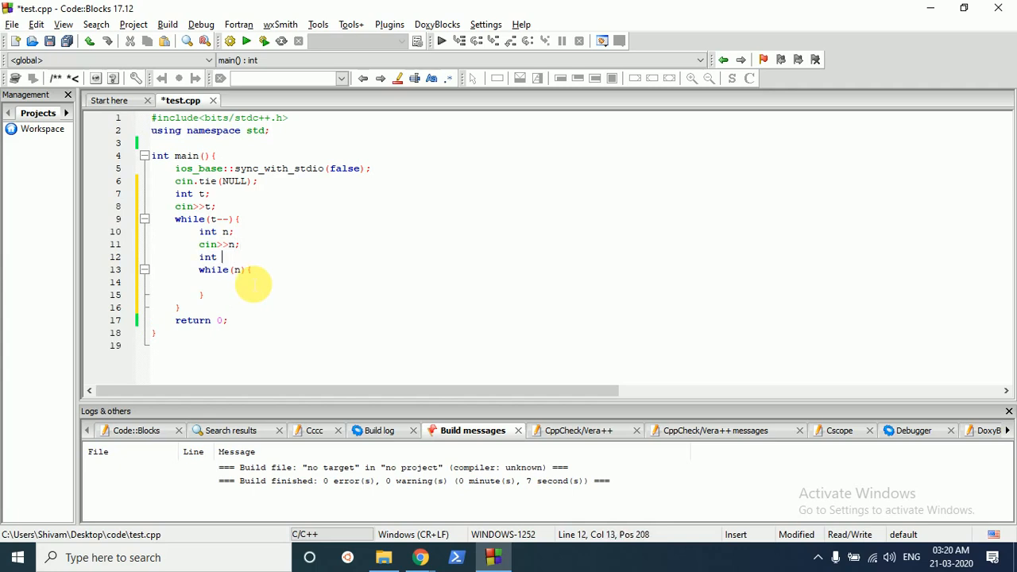
pyautogui.write('val=0')
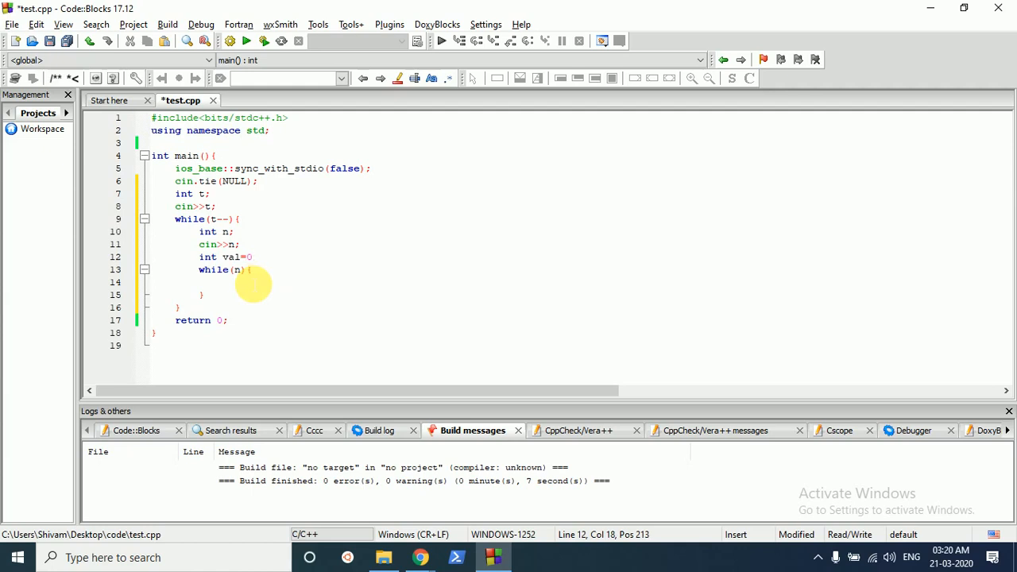
pyautogui.write('n=')
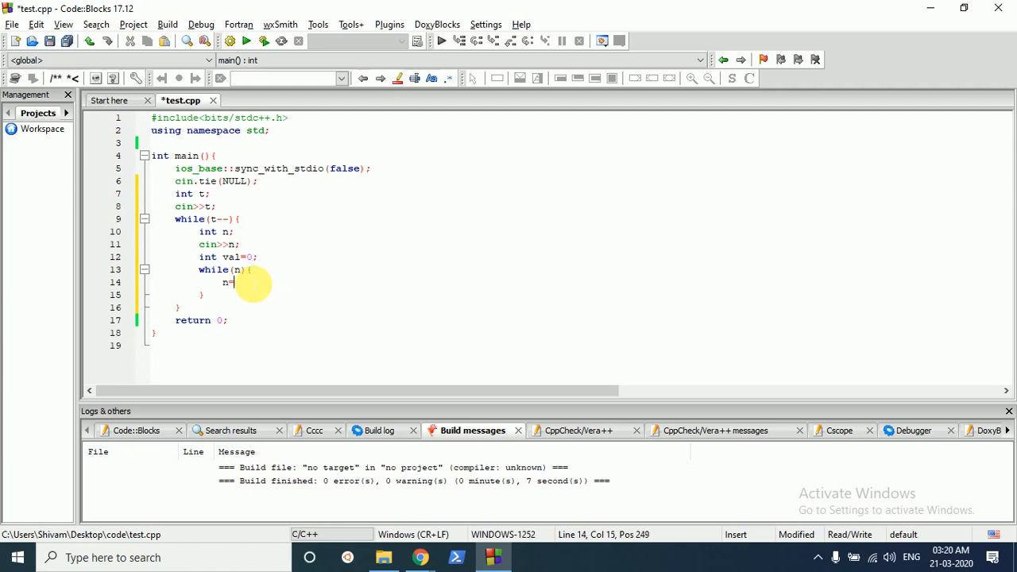
pyautogui.write('n')
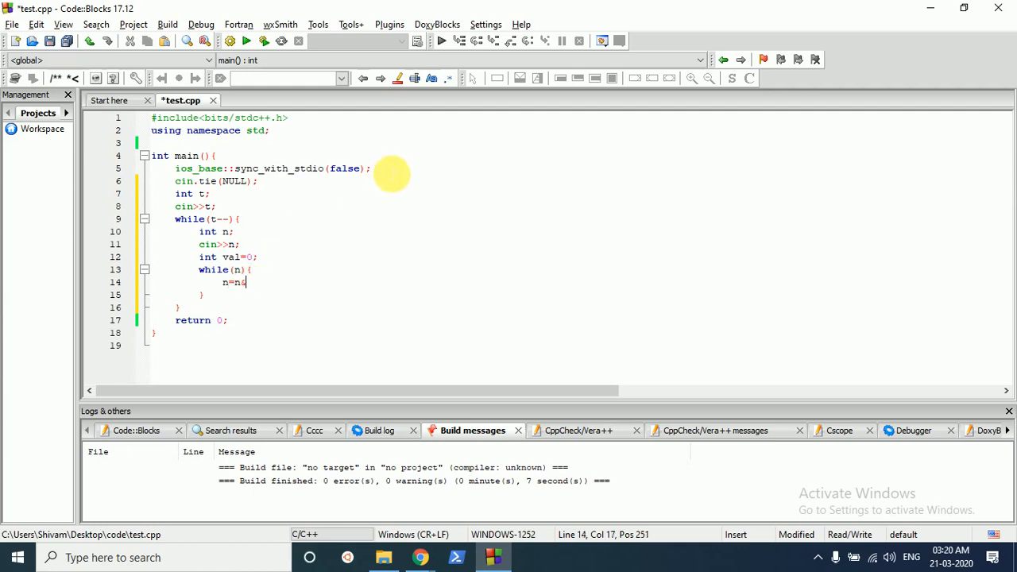
pyautogui.write('&(n-1)')
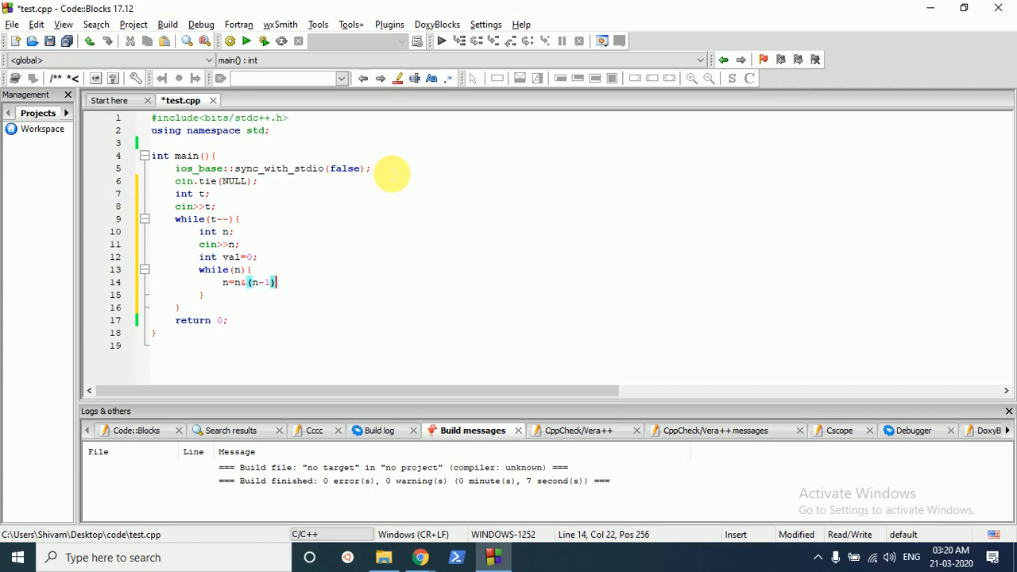
pyautogui.write(';')
pyautogui.write('val++;')
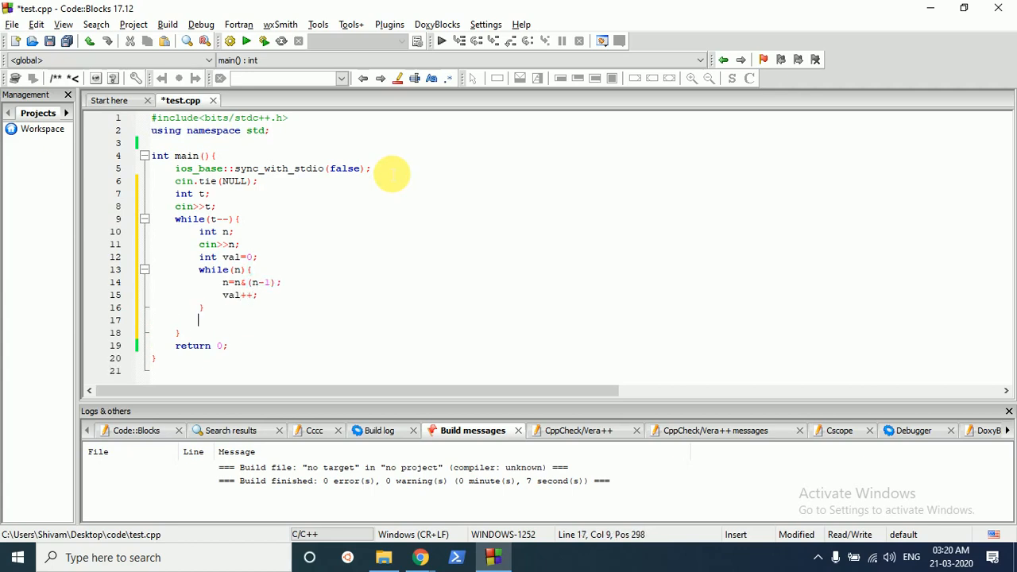
pyautogui.write('cout<')
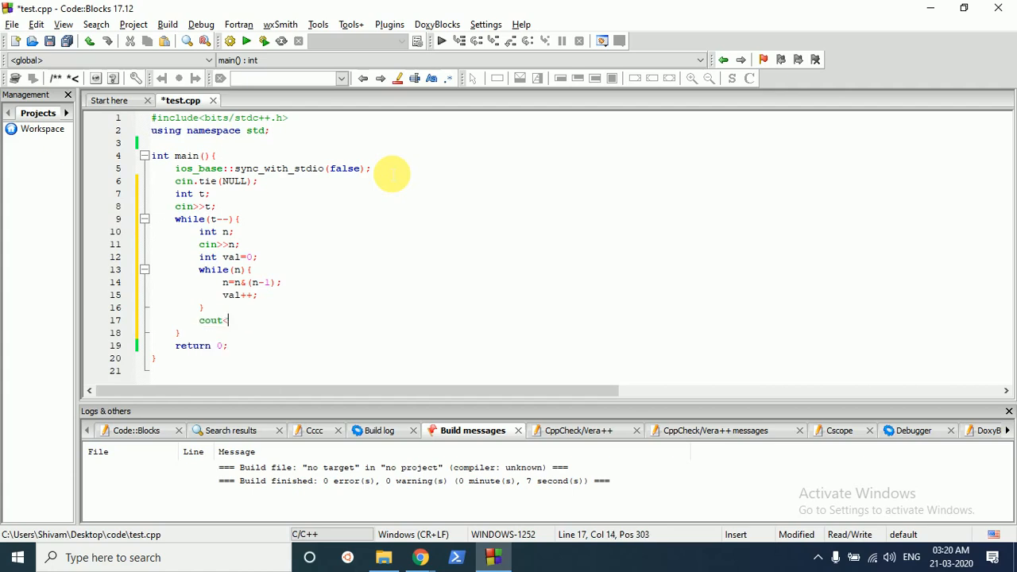
pyautogui.write('val<<')
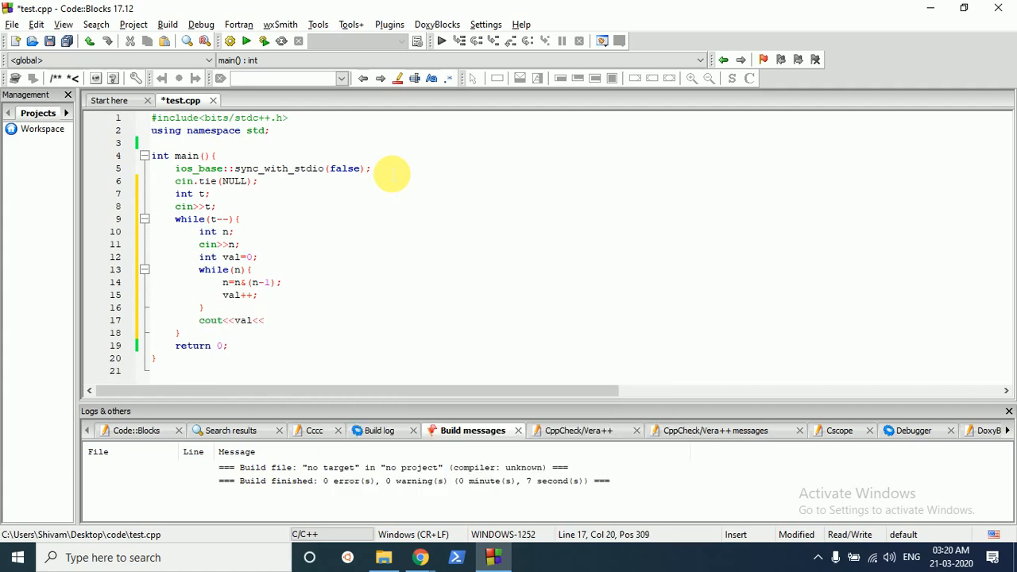
pyautogui.write('"\\n";')
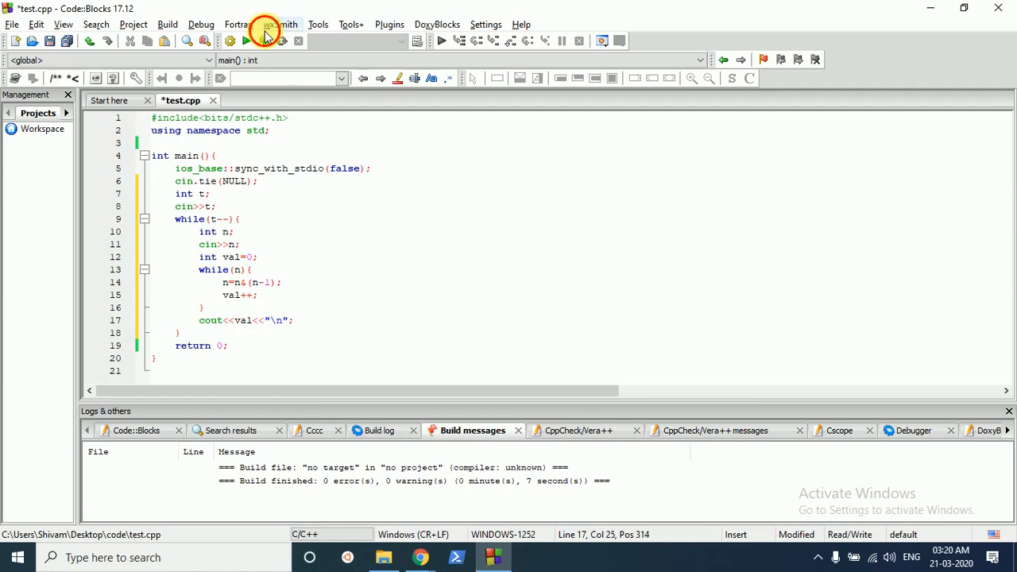
# Save test.cpp, start a build, and return to the code editor.
pyautogui.click(279, 24)
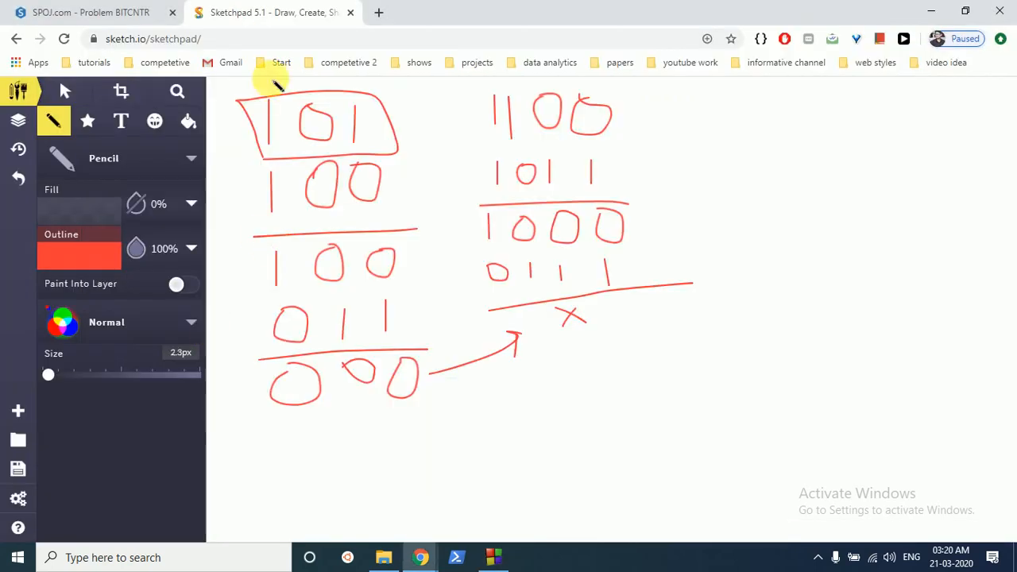
pyautogui.click(90, 12)
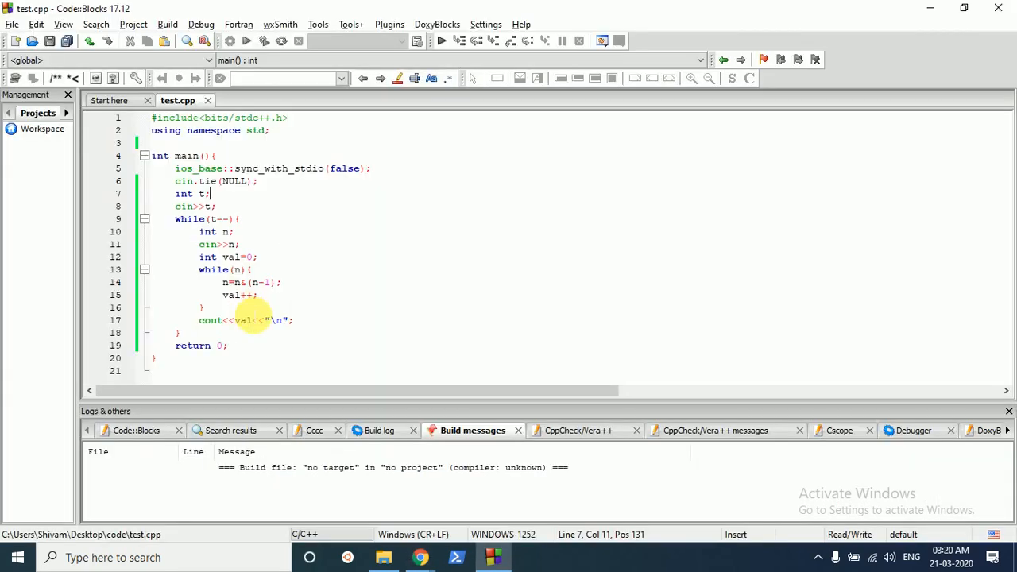
pyautogui.moveTo(317, 319)
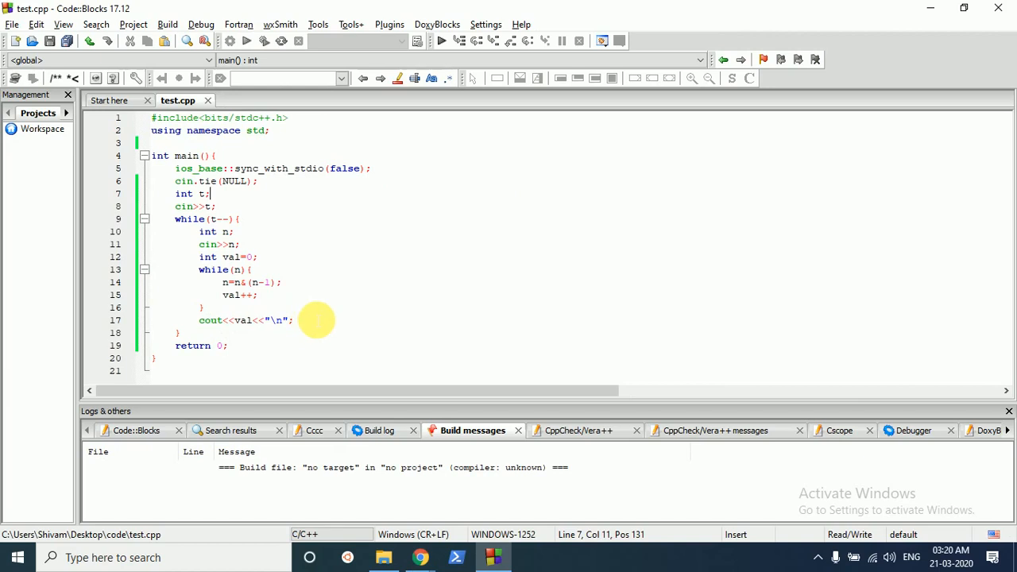
pyautogui.moveTo(340, 302)
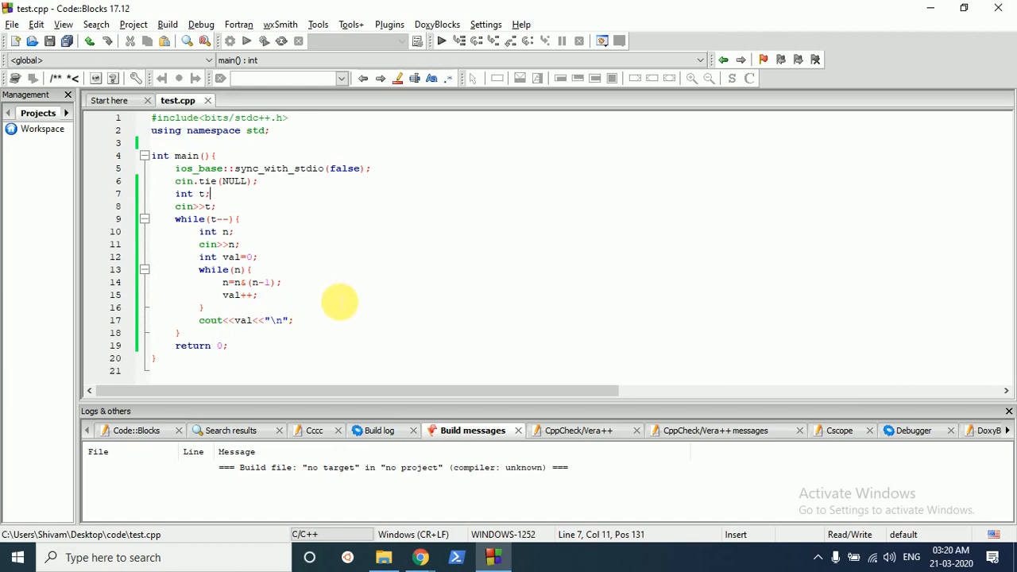
pyautogui.moveTo(283, 213)
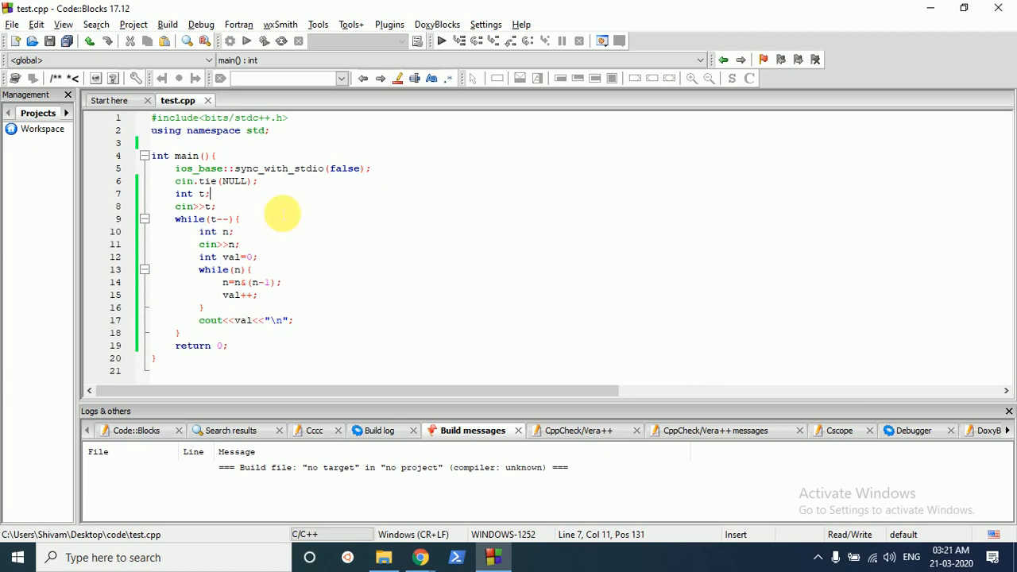
pyautogui.moveTo(300, 247)
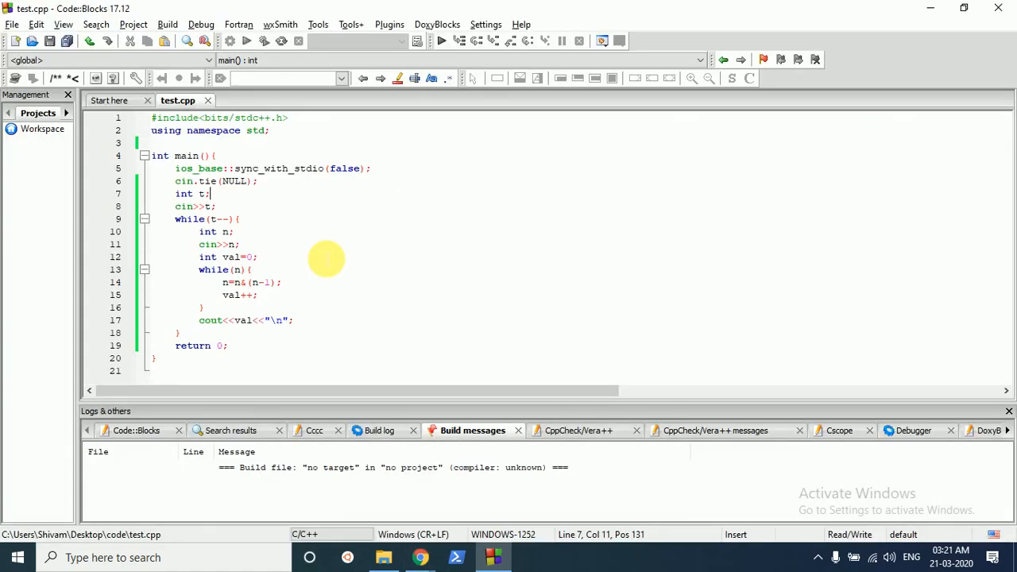
pyautogui.moveTo(358, 248)
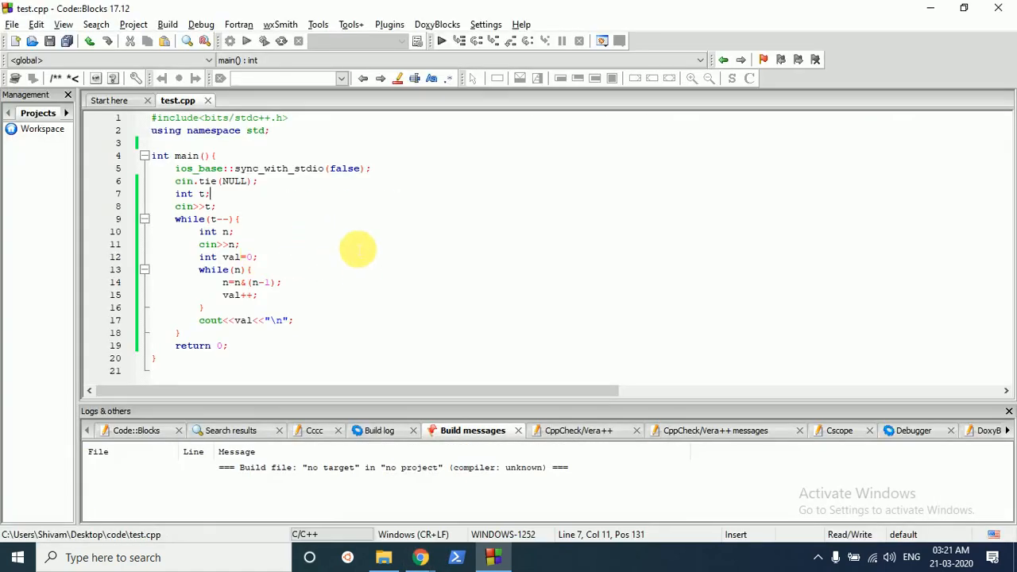
pyautogui.moveTo(314, 254)
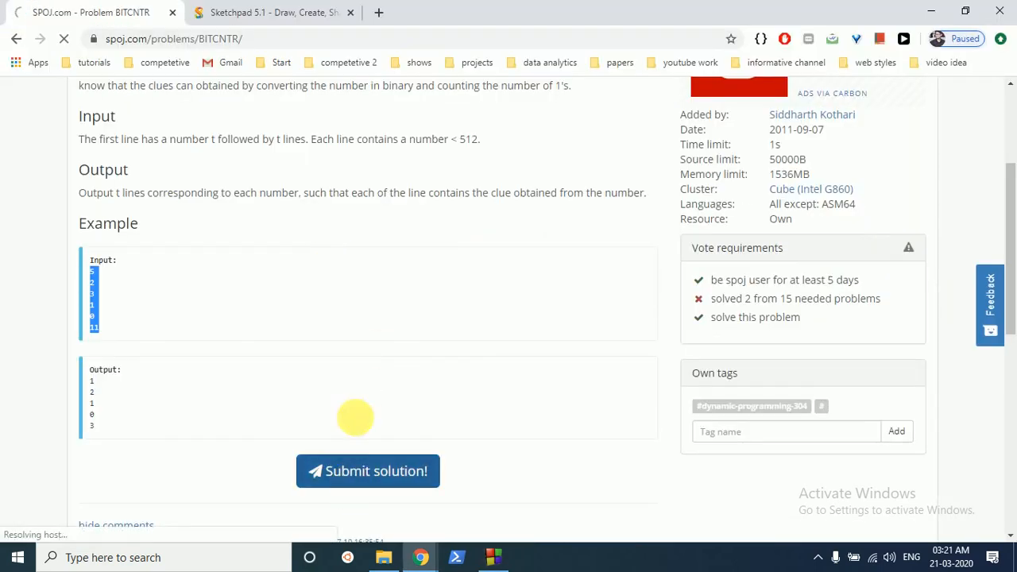
# Submit the bit-count solution to SPOJ BITCNTR in C++14 (gcc 8.3).
pyautogui.click(368, 470)
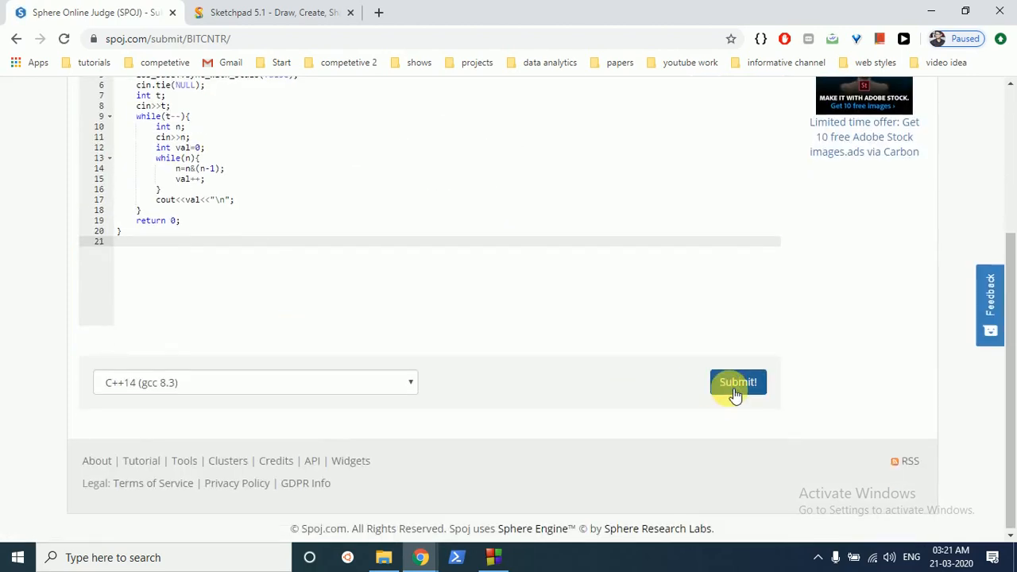
pyautogui.click(737, 383)
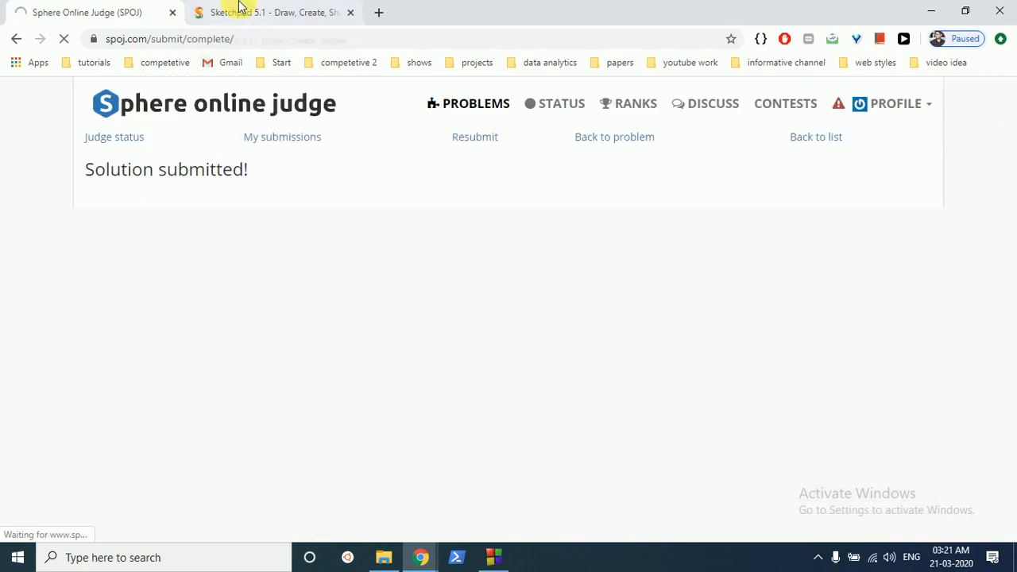
pyautogui.click(114, 137)
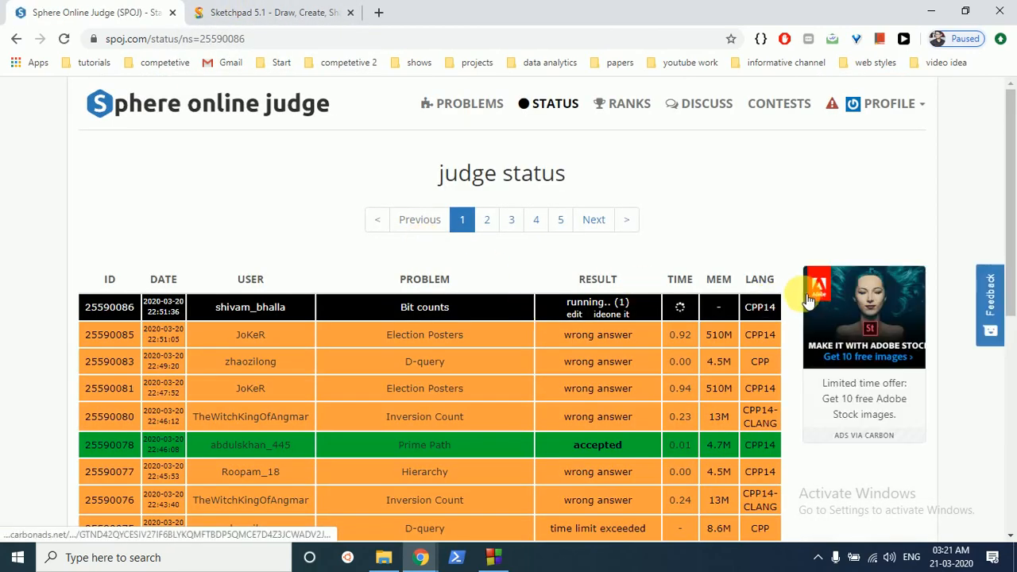
# Scroll the judge status until Bit counts shows accepted, 0.00 s, 4.5M memory.
pyautogui.scroll(-3)
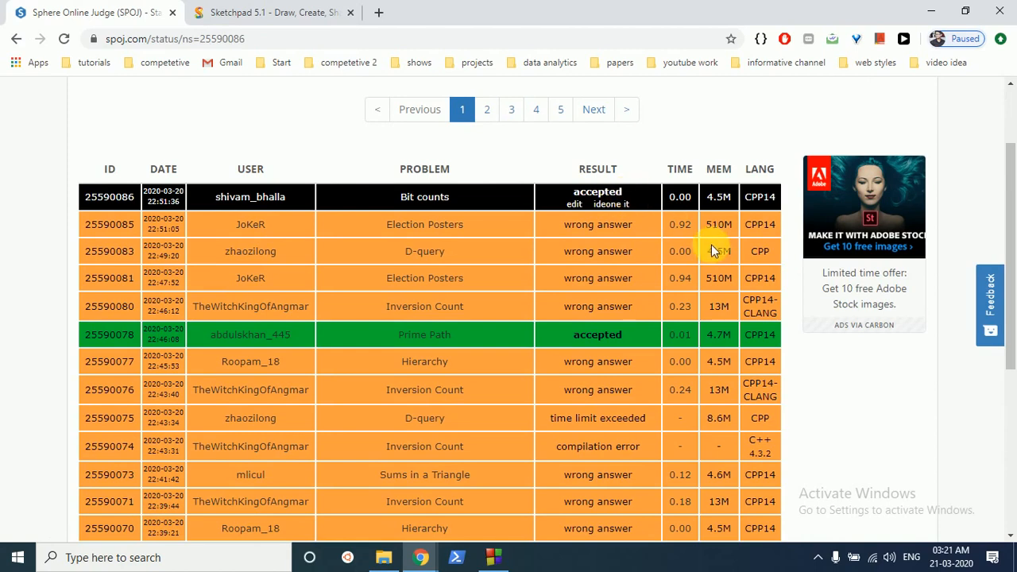
pyautogui.moveTo(785, 272)
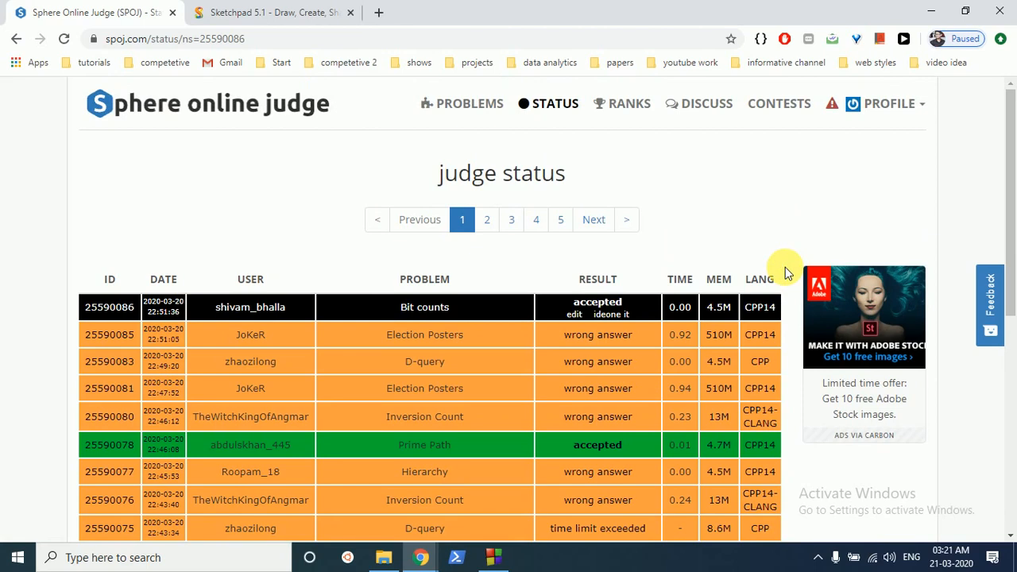
pyautogui.scroll(-3)
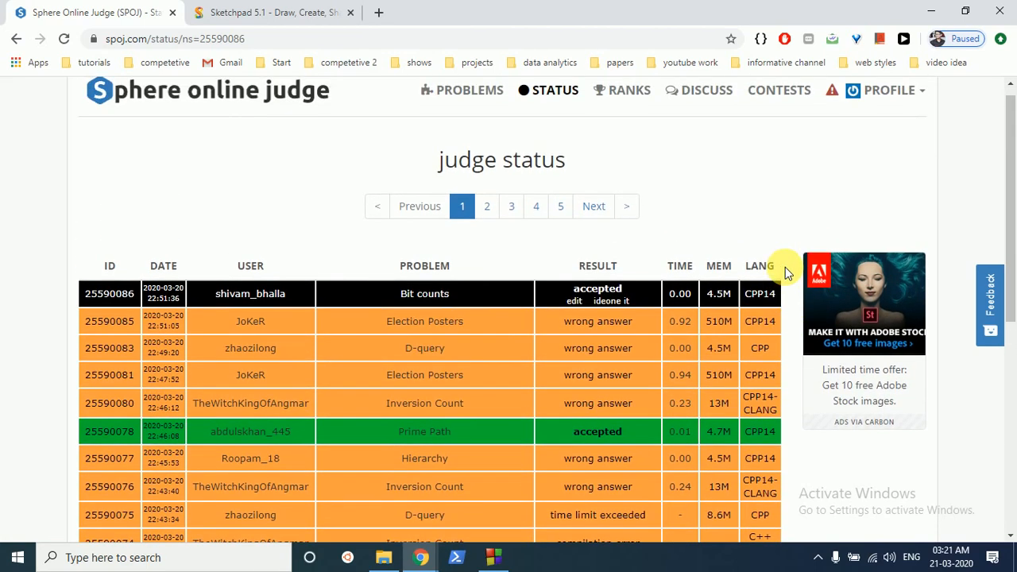